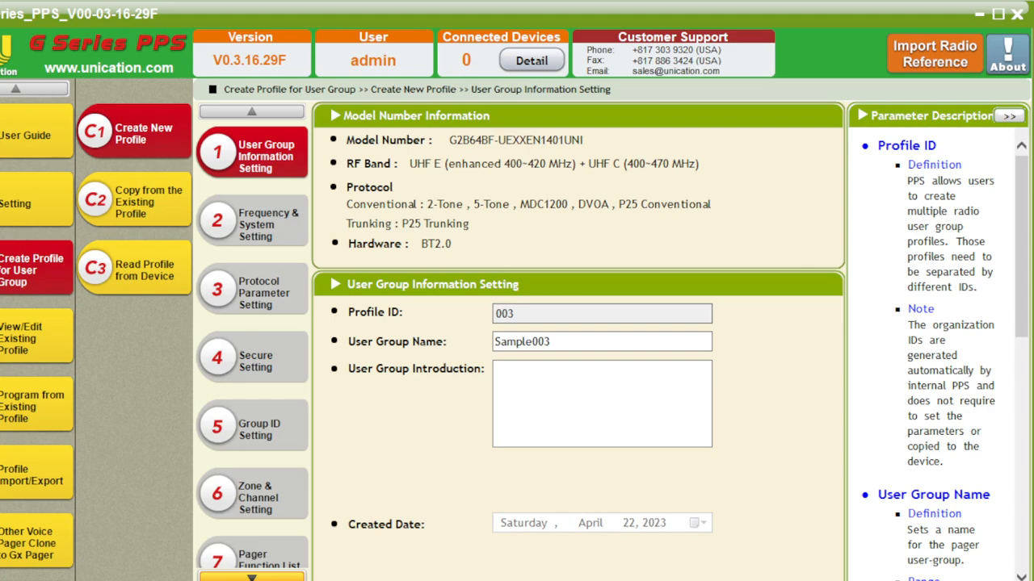
{"action": "mouse_move", "coordinate": [839, 368]}
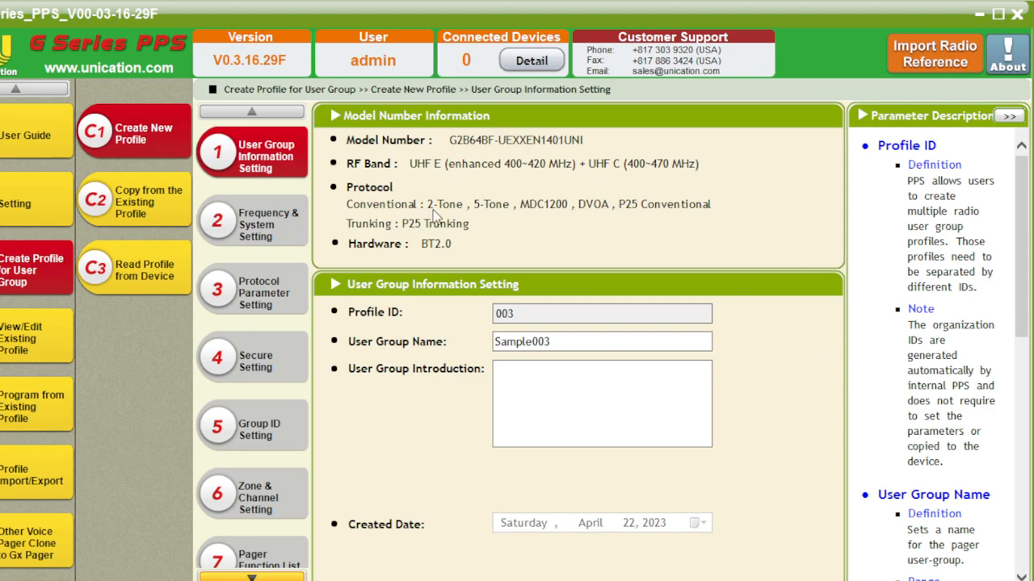
{"action": "mouse_move", "coordinate": [481, 223]}
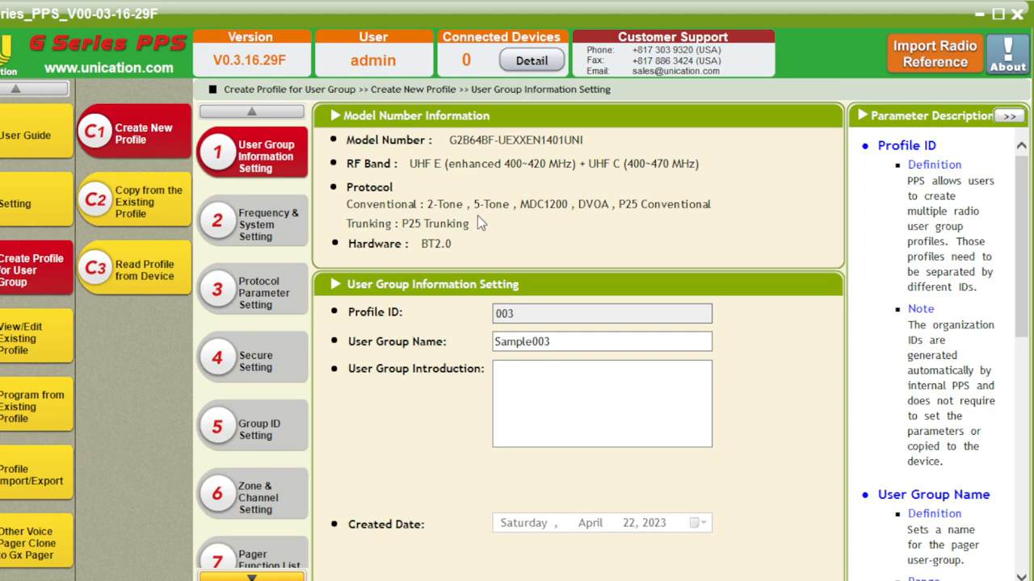
{"action": "mouse_move", "coordinate": [334, 241]}
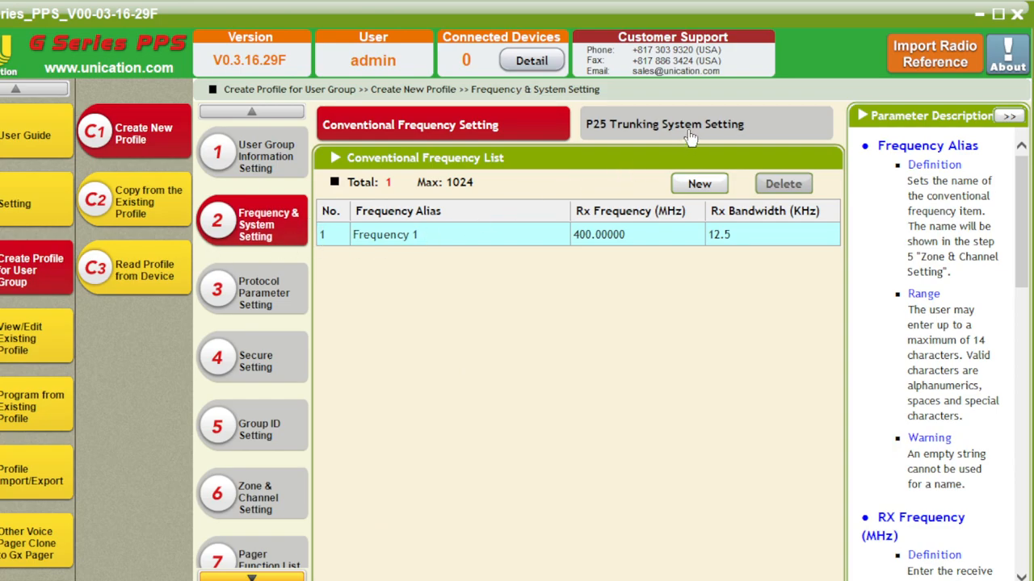
Step: Rename the trunking system alias to CTRS and enter System ID 13B
{"action": "left_click", "coordinate": [685, 123]}
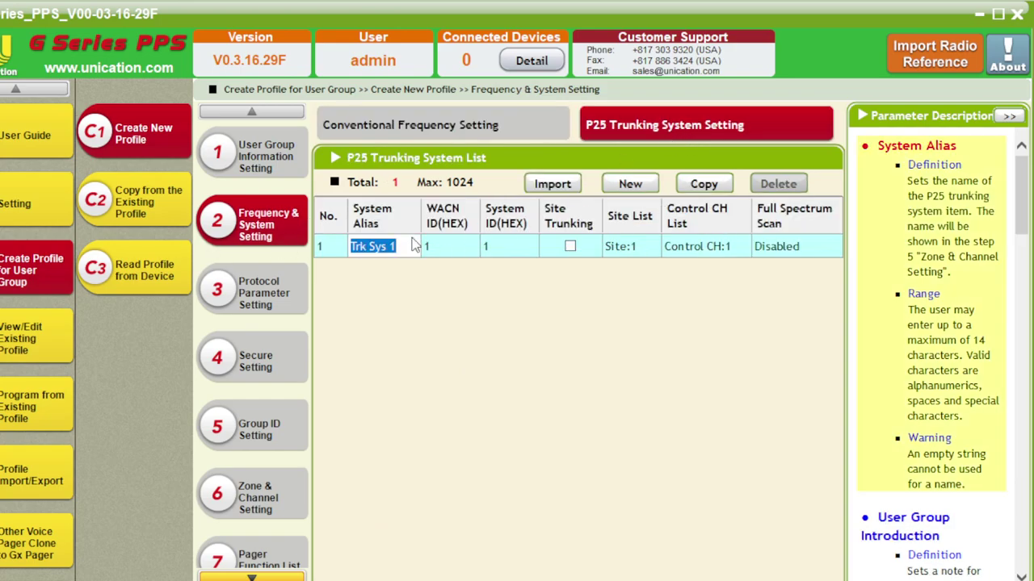
{"action": "type", "text": "Ce"}
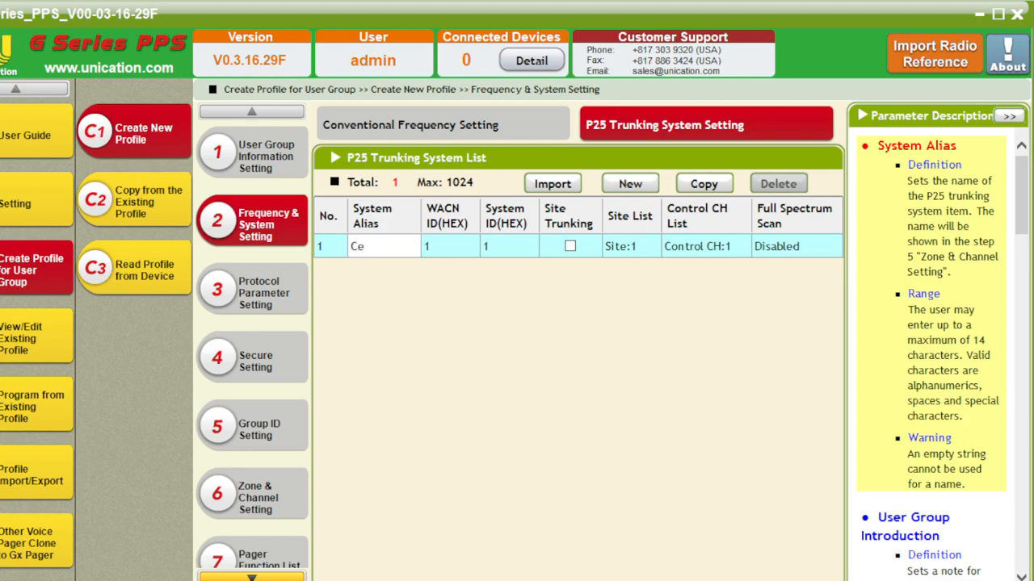
{"action": "type", "text": "CTRS"}
{"action": "left_click", "coordinate": [450, 246]}
{"action": "type", "text": "DEE00"}
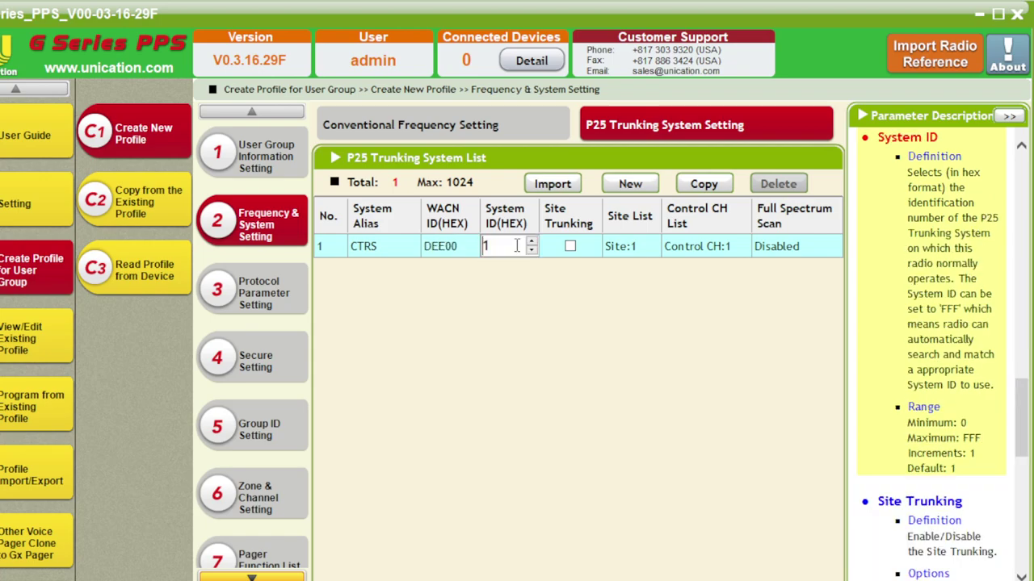
{"action": "type", "text": "13B"}
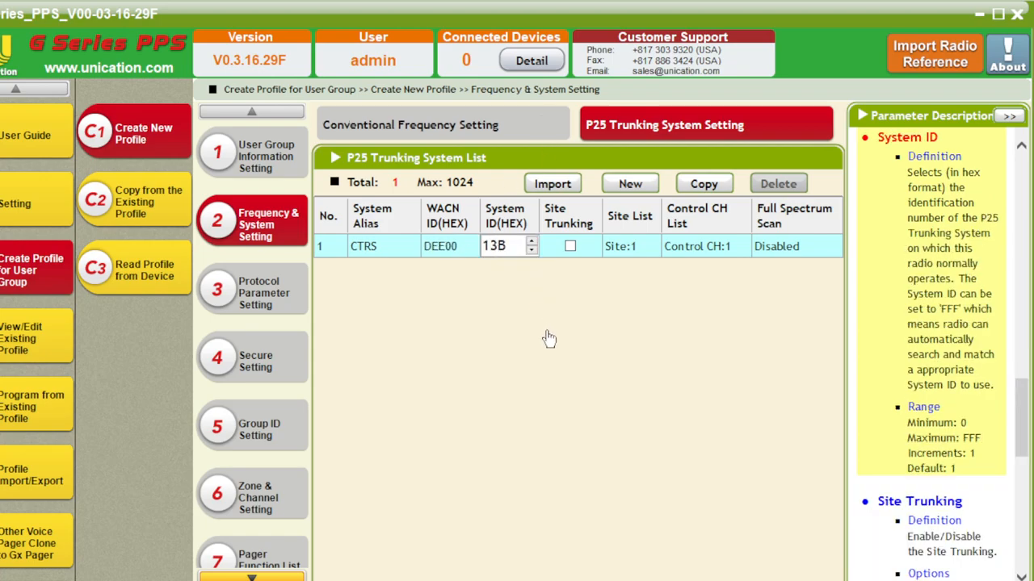
{"action": "left_click", "coordinate": [569, 246]}
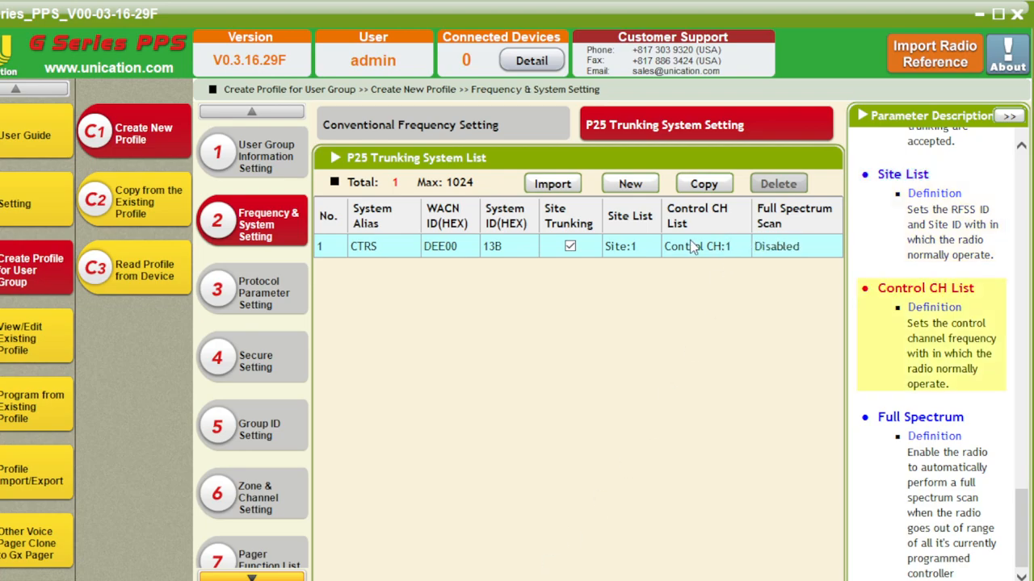
{"action": "mouse_move", "coordinate": [719, 246]}
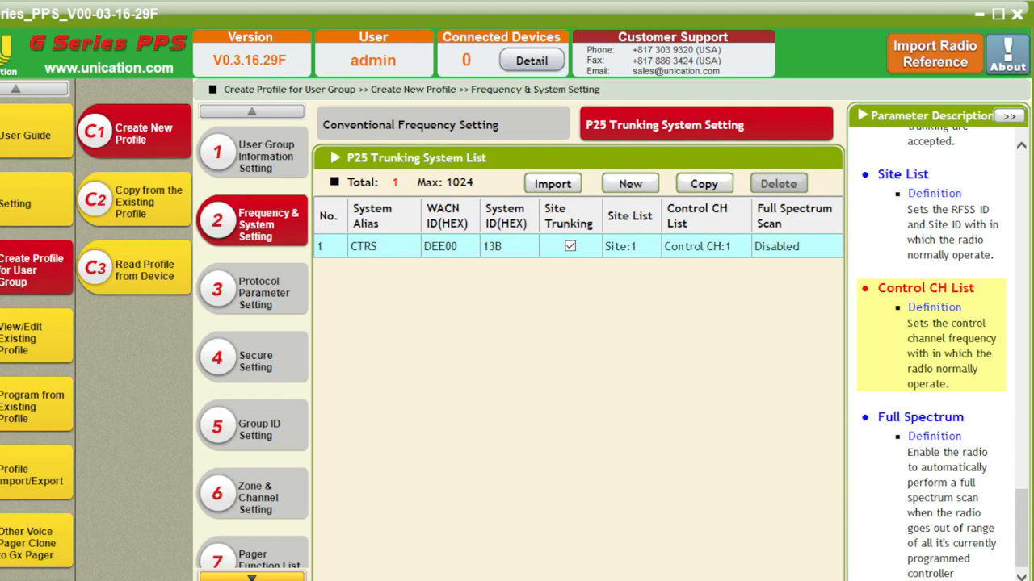
{"action": "mouse_move", "coordinate": [282, 297]}
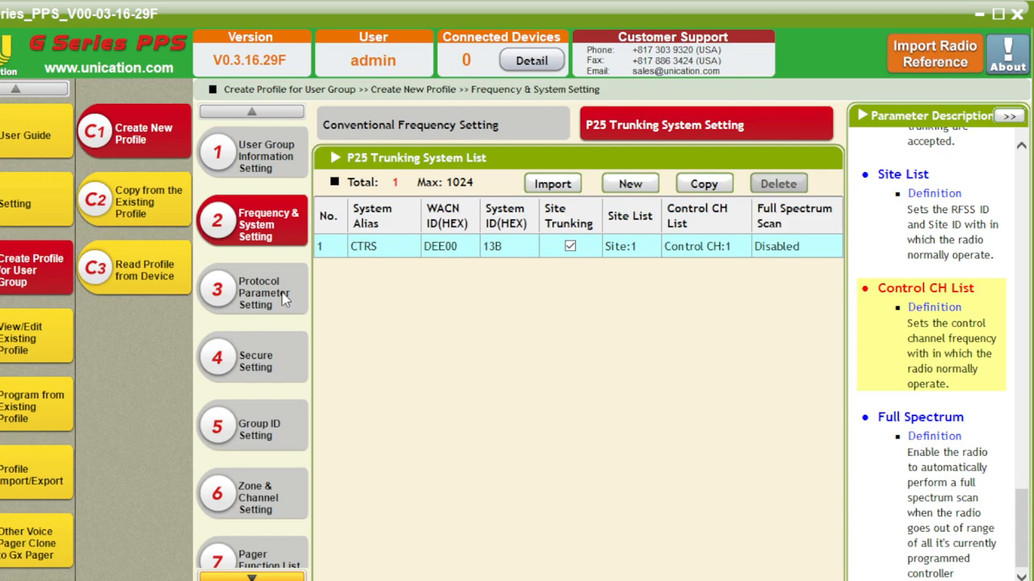
{"action": "mouse_move", "coordinate": [287, 299]}
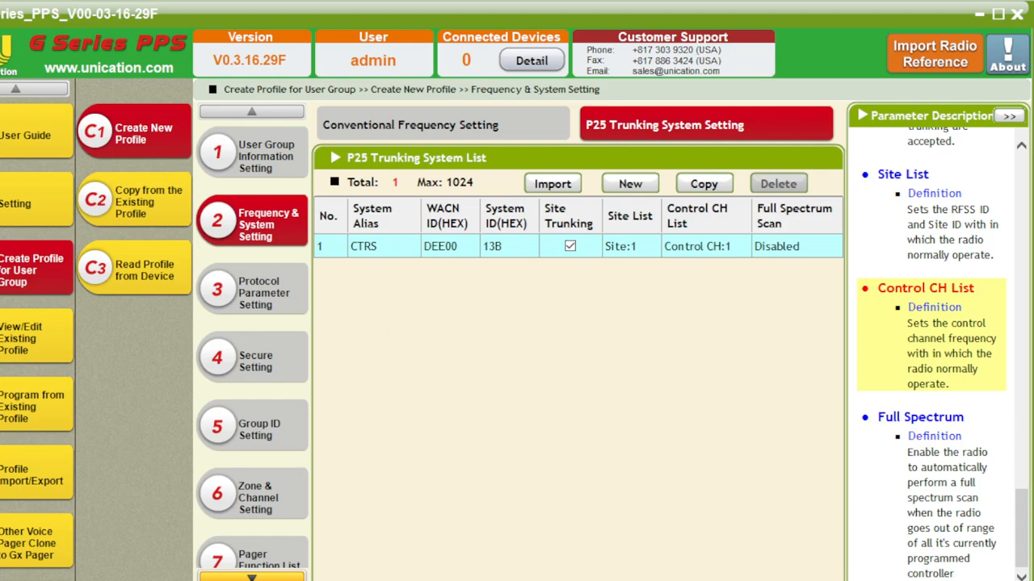
{"action": "mouse_move", "coordinate": [431, 343]}
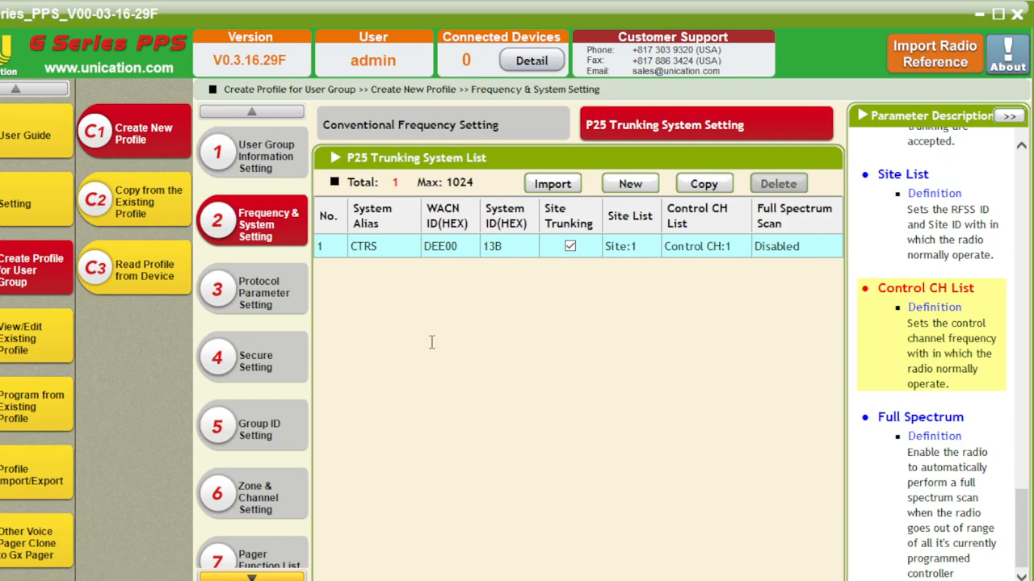
{"action": "mouse_move", "coordinate": [413, 389]}
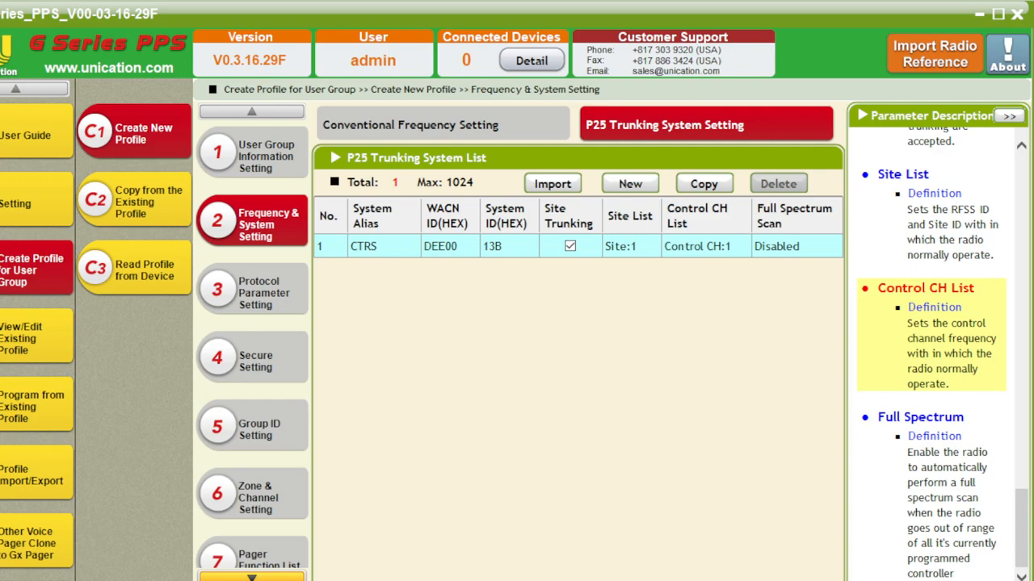
{"action": "mouse_move", "coordinate": [523, 565]}
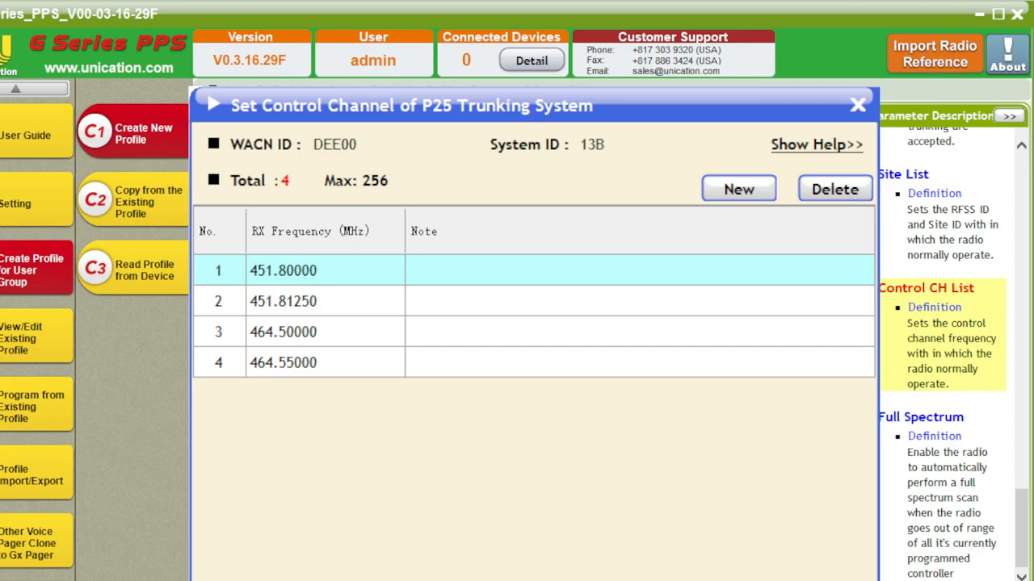
Step: Close the control channel list once it holds the four frequencies
{"action": "left_click", "coordinate": [854, 104]}
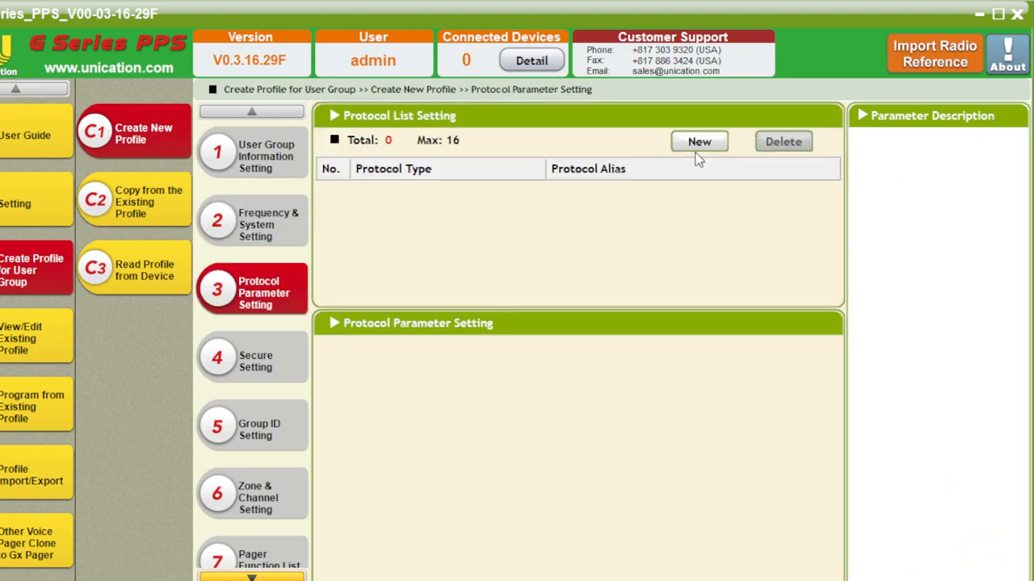
{"action": "mouse_move", "coordinate": [803, 182]}
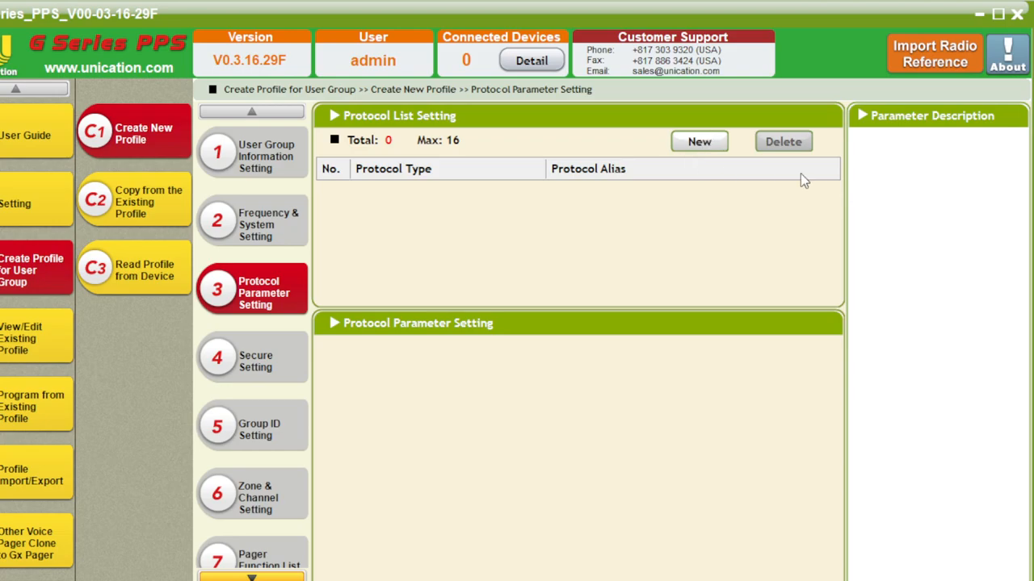
{"action": "mouse_move", "coordinate": [801, 244]}
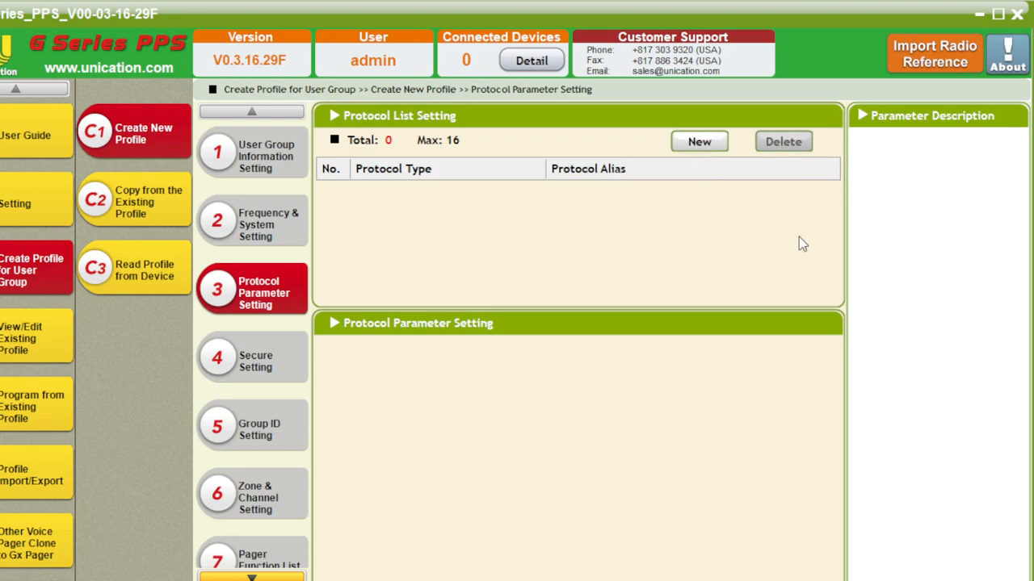
Step: Add a P25 Trunking protocol entry and untick Periodic Keyfail Alert Tone
{"action": "left_click", "coordinate": [699, 141]}
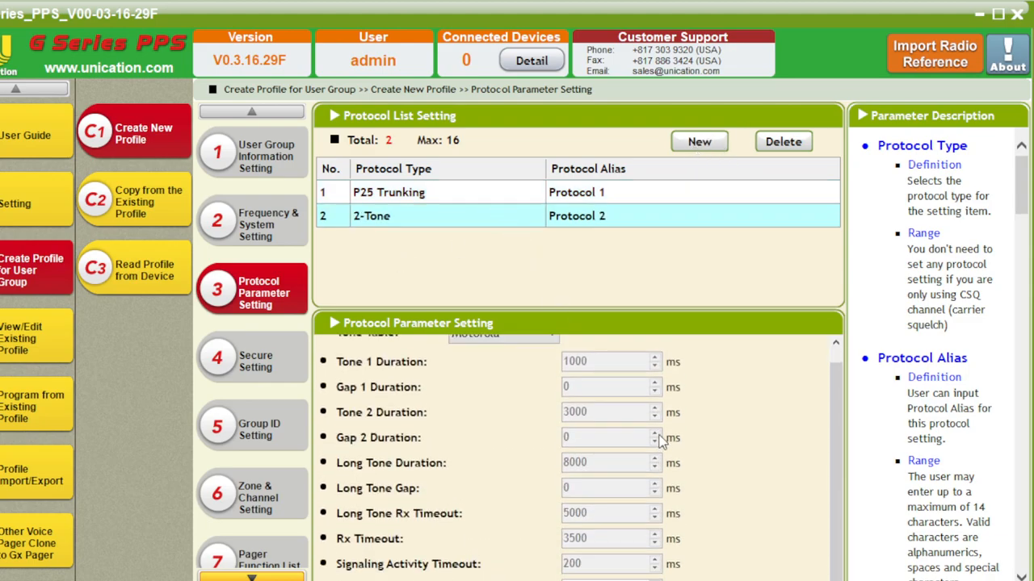
{"action": "left_click", "coordinate": [387, 192]}
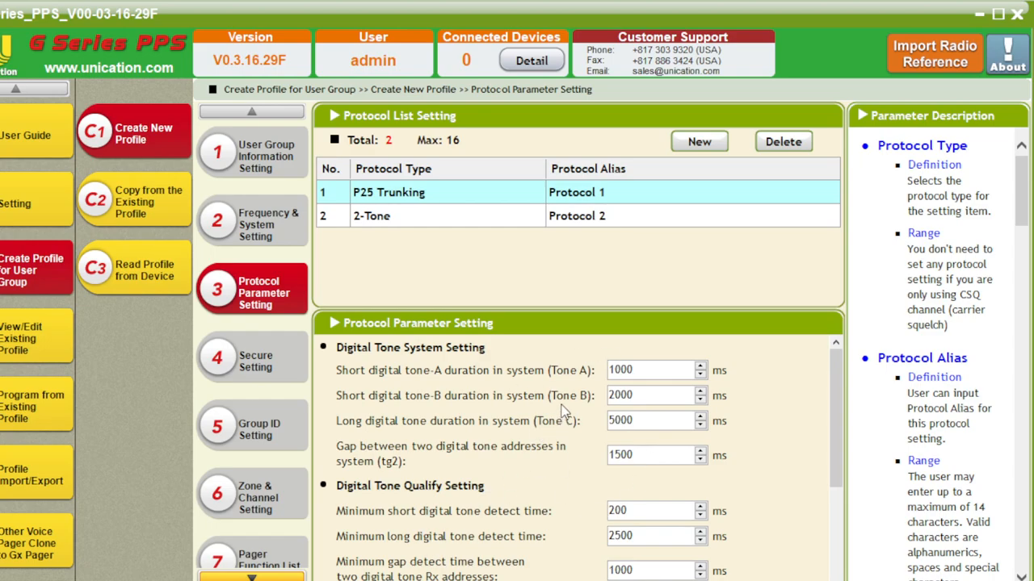
{"action": "scroll", "scroll_direction": "down", "scroll_amount": 3}
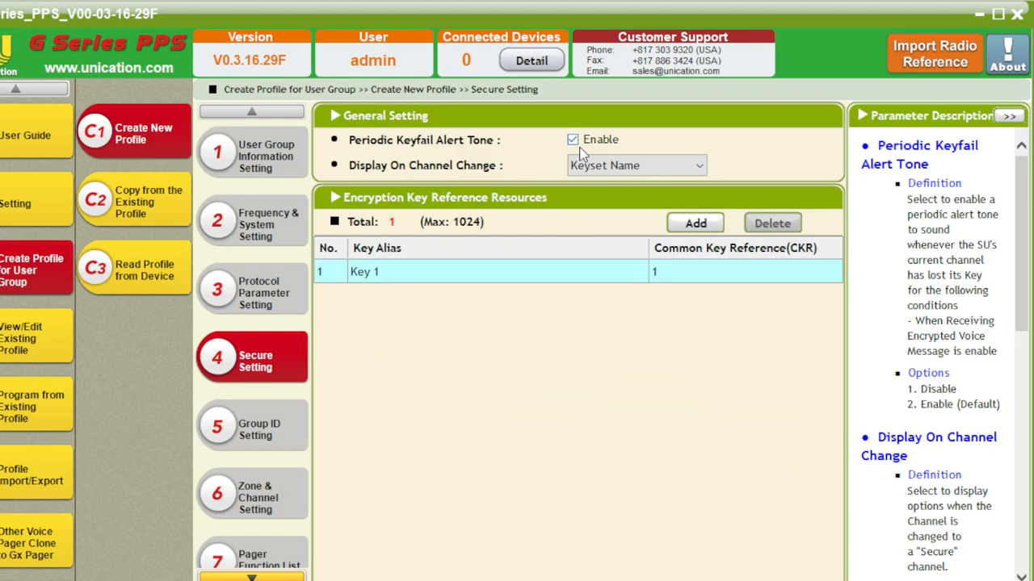
{"action": "left_click", "coordinate": [572, 139]}
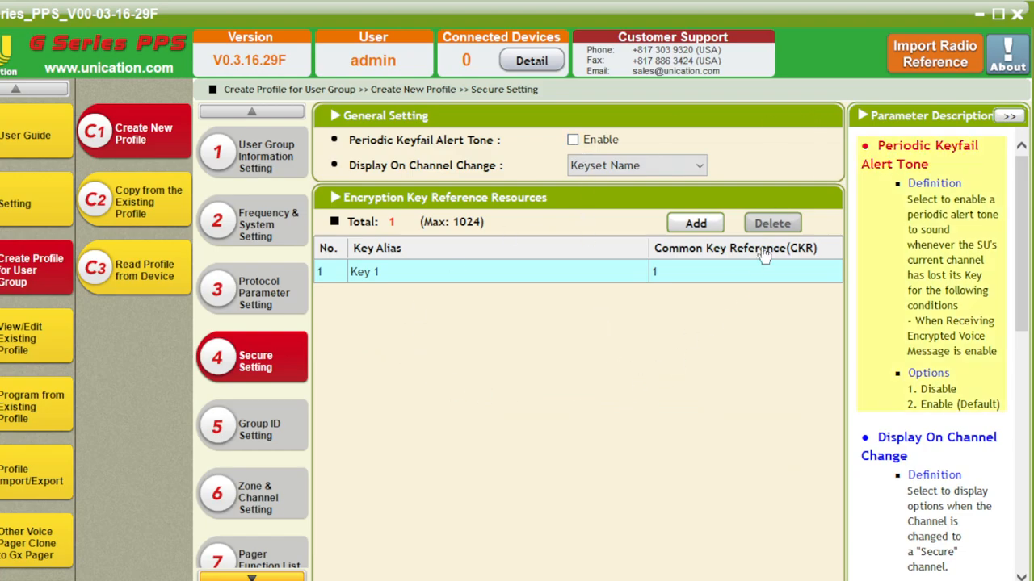
{"action": "mouse_move", "coordinate": [250, 437]}
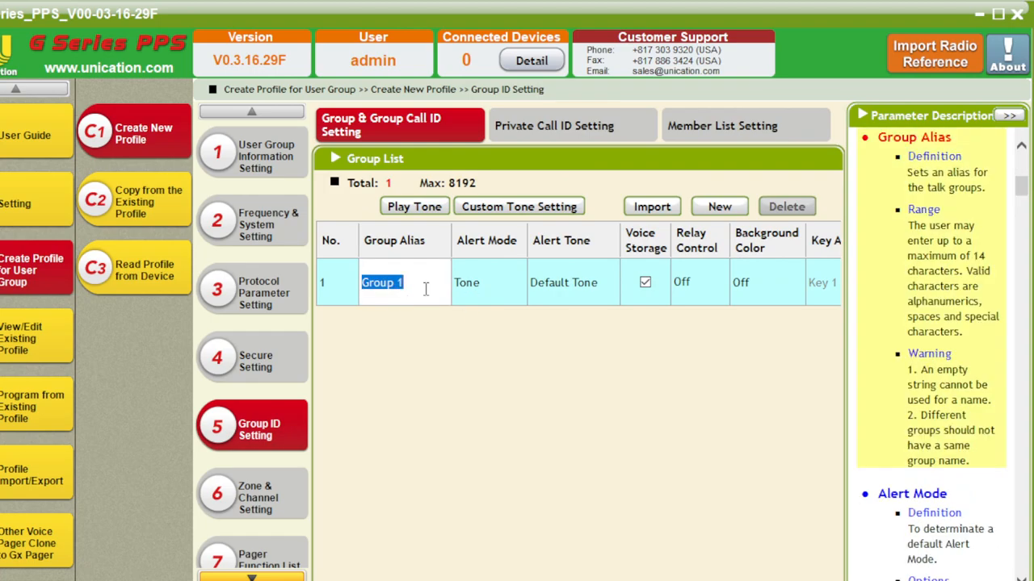
Step: Name group 1 CTRS, choose its alert tone, and leave the background colour unchanged
{"action": "type", "text": "CTRS"}
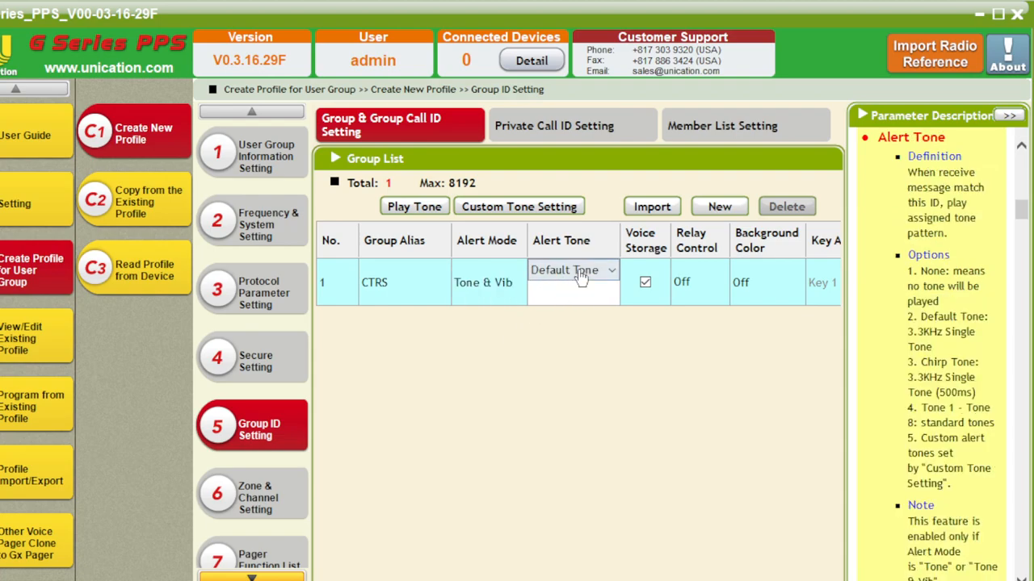
{"action": "left_click", "coordinate": [573, 270]}
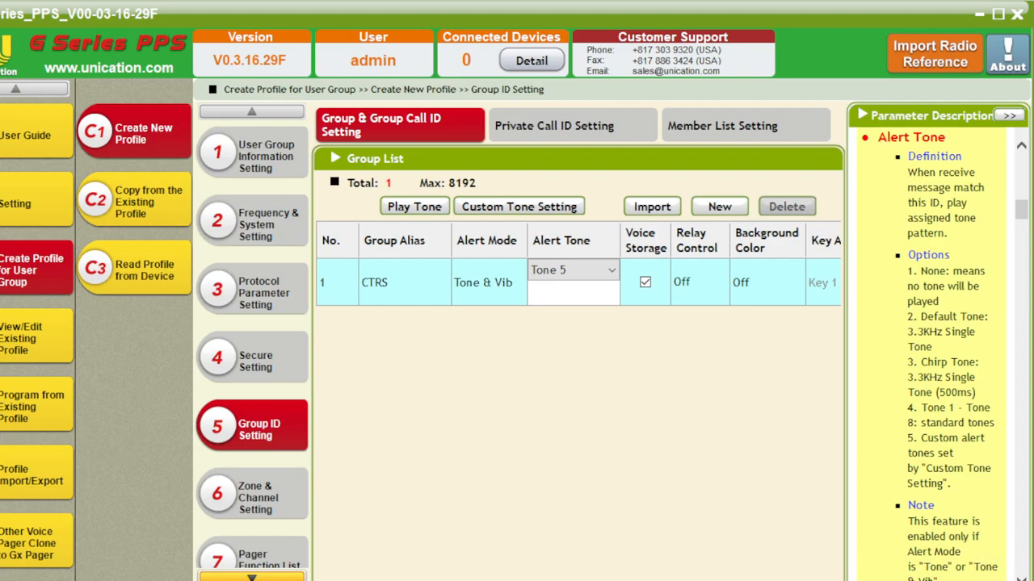
{"action": "mouse_move", "coordinate": [691, 300]}
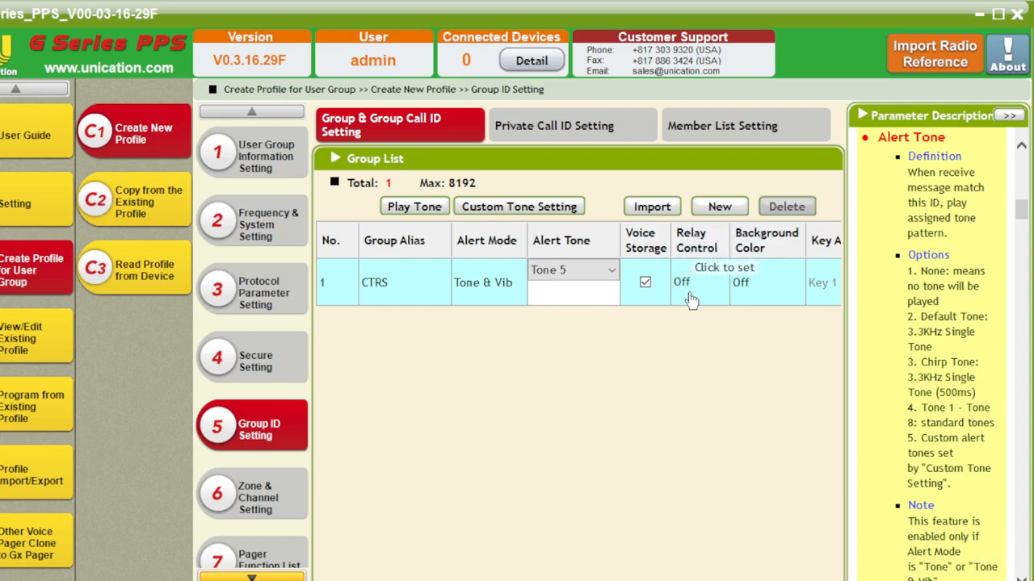
{"action": "left_click", "coordinate": [766, 282]}
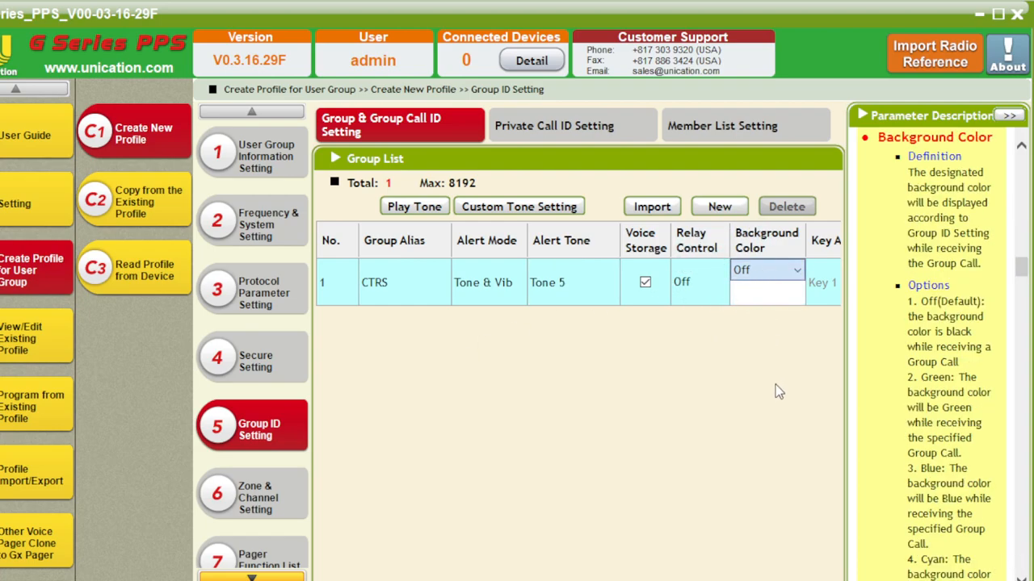
{"action": "left_click", "coordinate": [796, 269]}
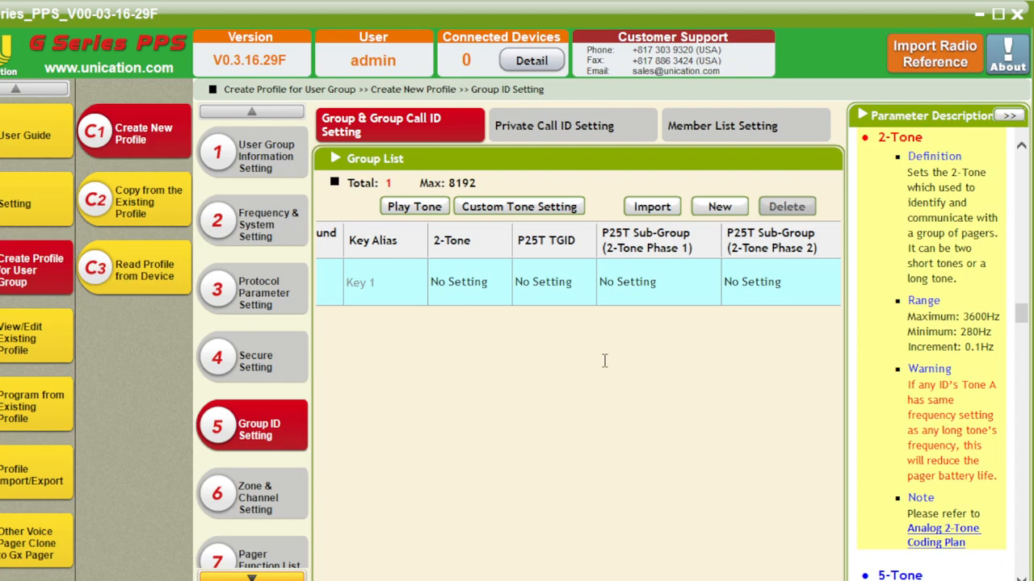
{"action": "mouse_move", "coordinate": [471, 365]}
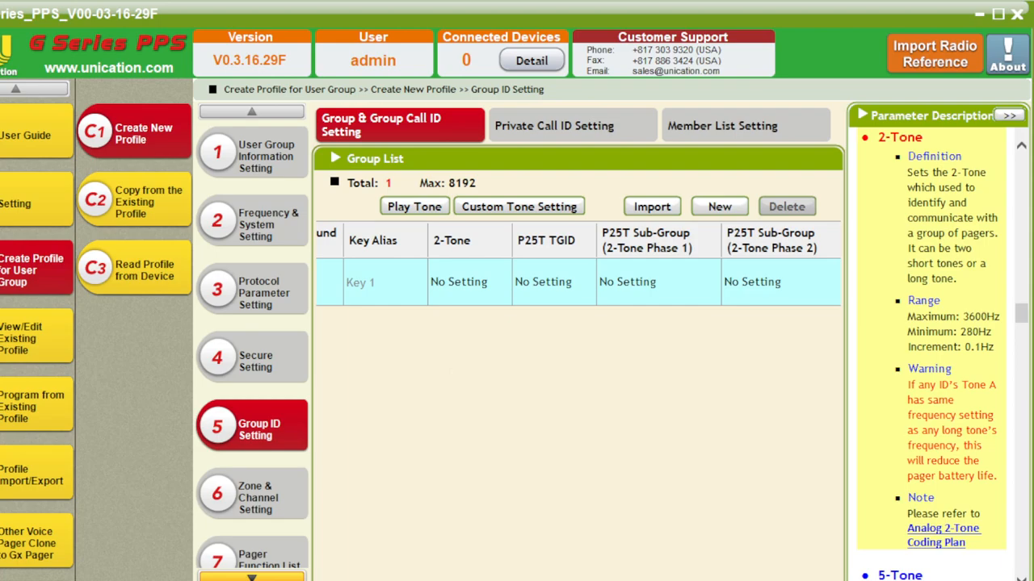
{"action": "mouse_move", "coordinate": [519, 493]}
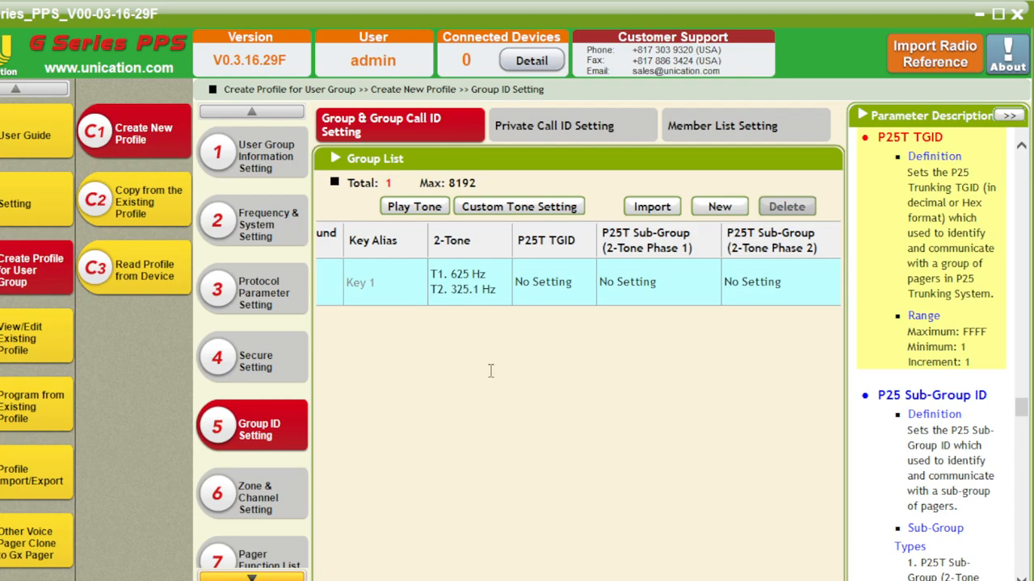
{"action": "mouse_move", "coordinate": [474, 484]}
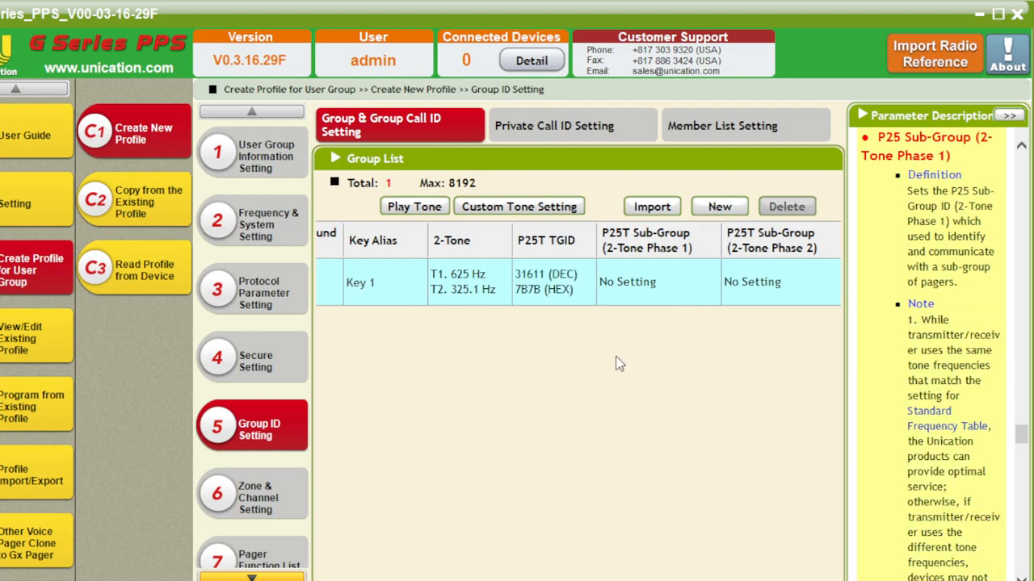
{"action": "mouse_move", "coordinate": [610, 268]}
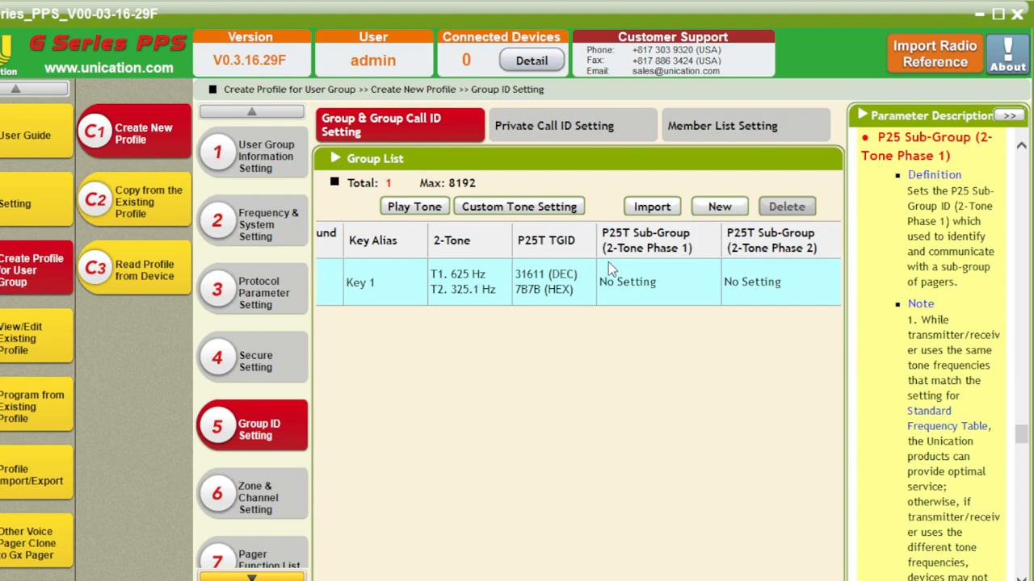
{"action": "mouse_move", "coordinate": [611, 268]}
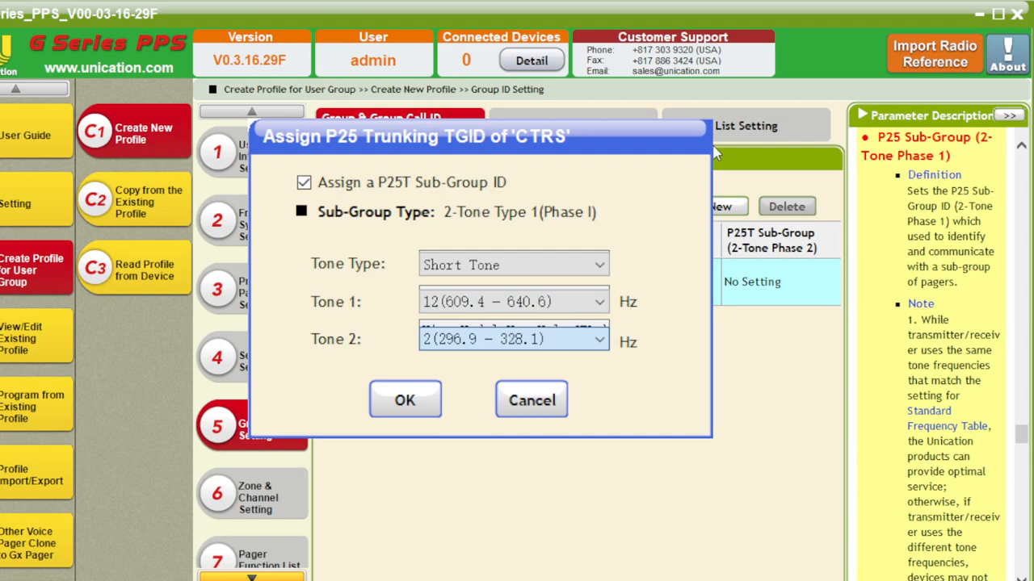
{"action": "mouse_move", "coordinate": [722, 152]}
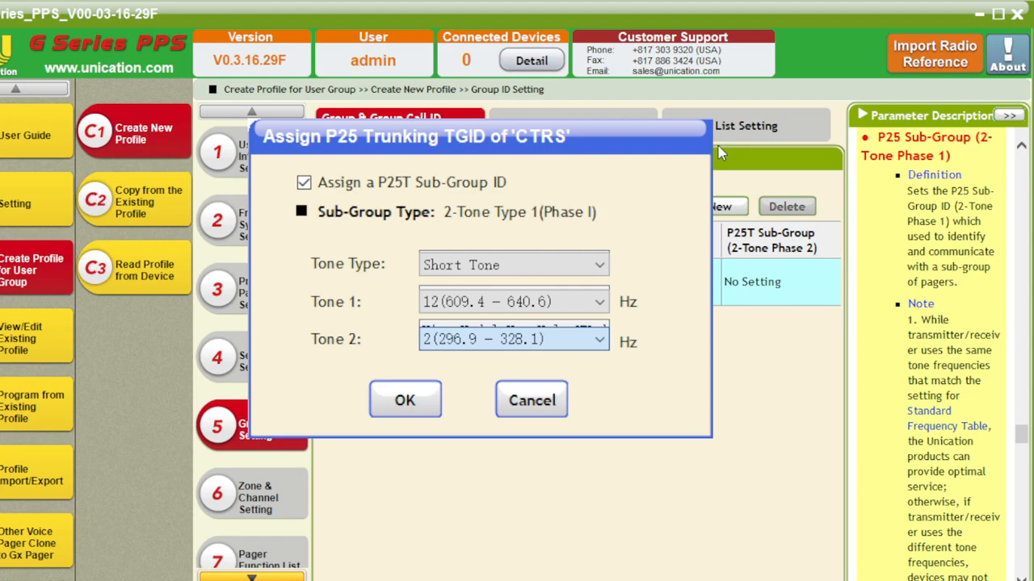
{"action": "mouse_move", "coordinate": [724, 157]}
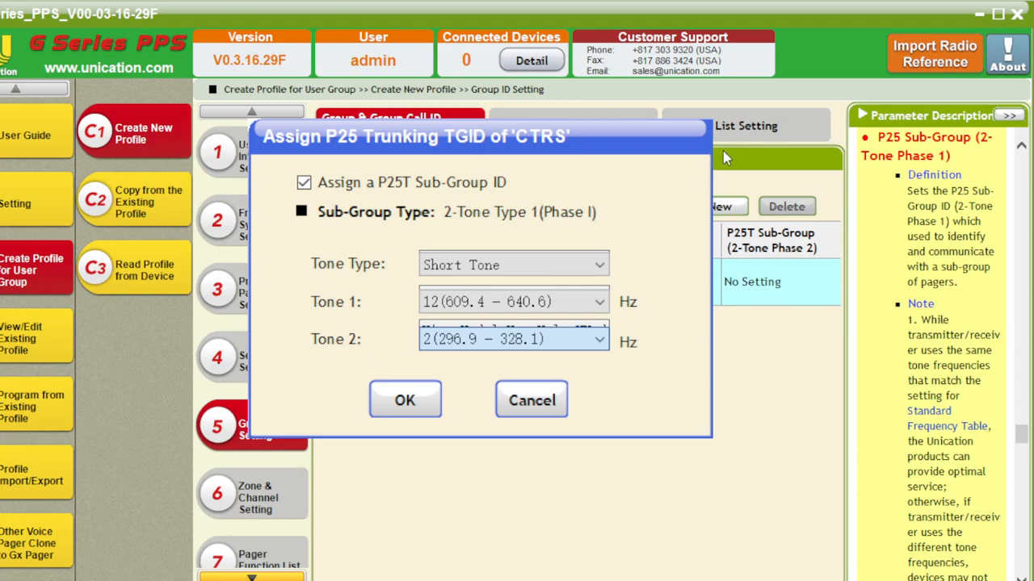
Step: Confirm the CTRS sub-group tones 12 and 2, then go to Private Call ID Setting
{"action": "left_click", "coordinate": [405, 399]}
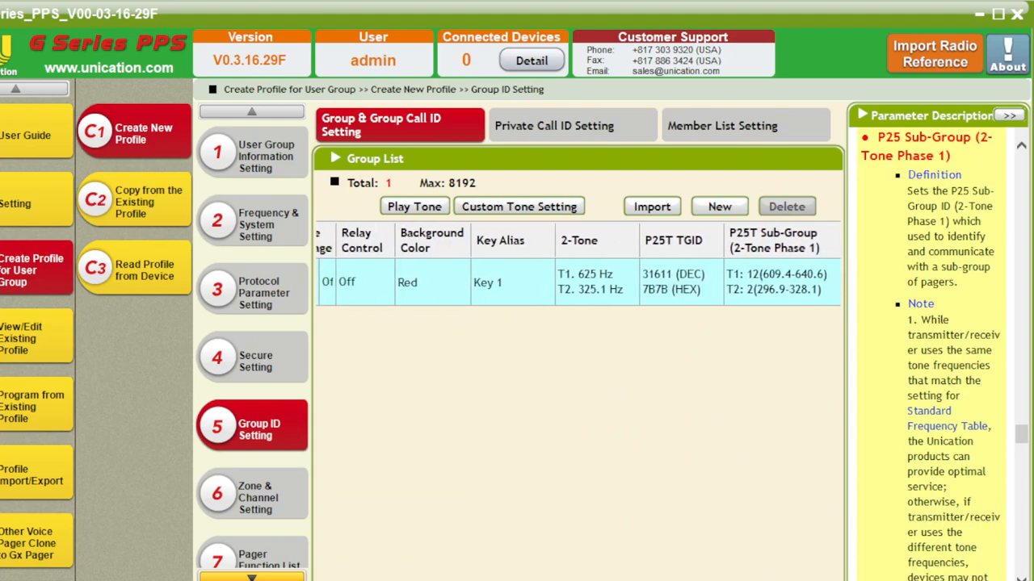
{"action": "left_click", "coordinate": [571, 126]}
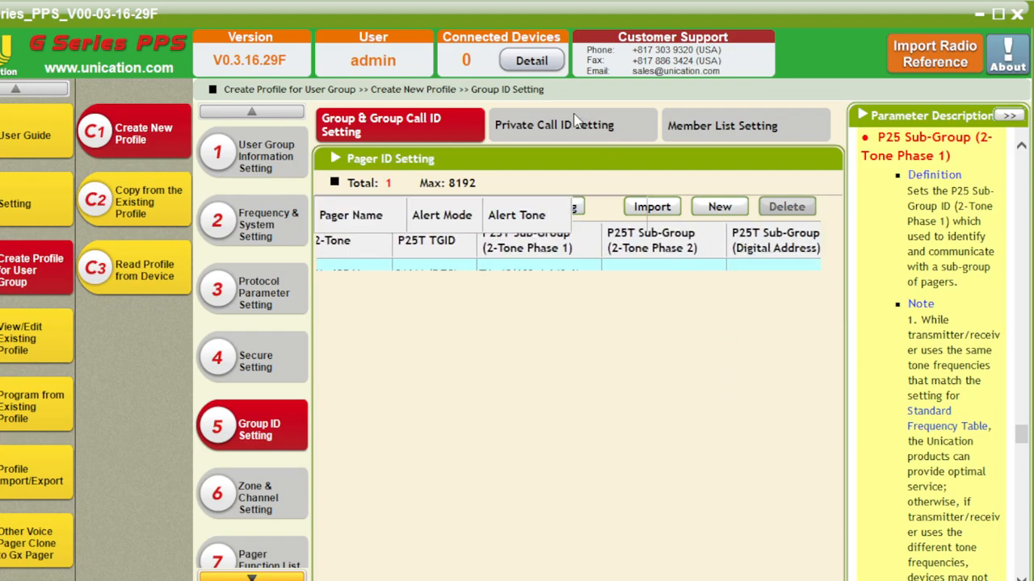
Step: Edit the Pager entry's name and alerts, confirm P25T UID 2519999, and open Member List Setting
{"action": "left_click", "coordinate": [572, 125]}
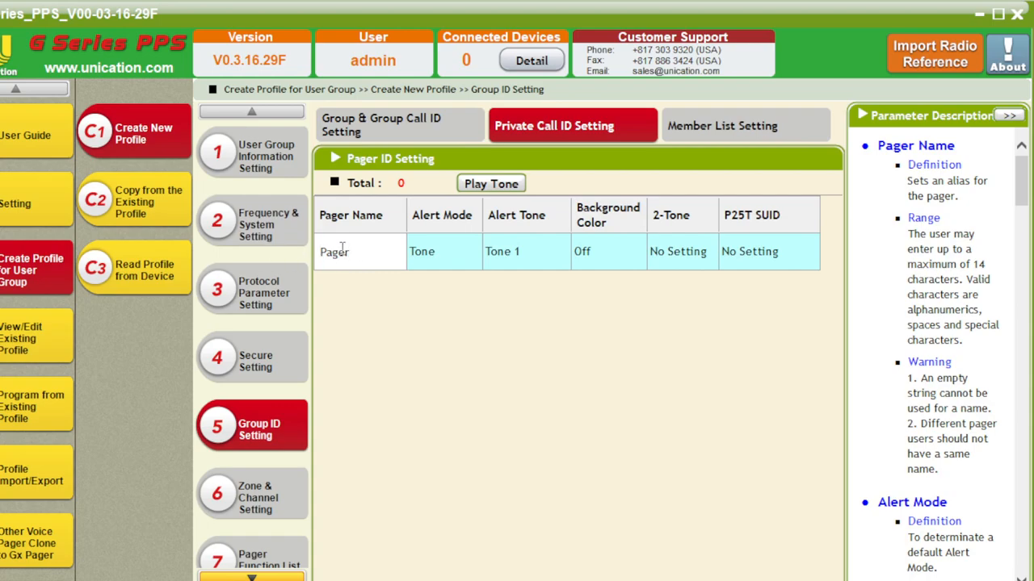
{"action": "left_click", "coordinate": [443, 251]}
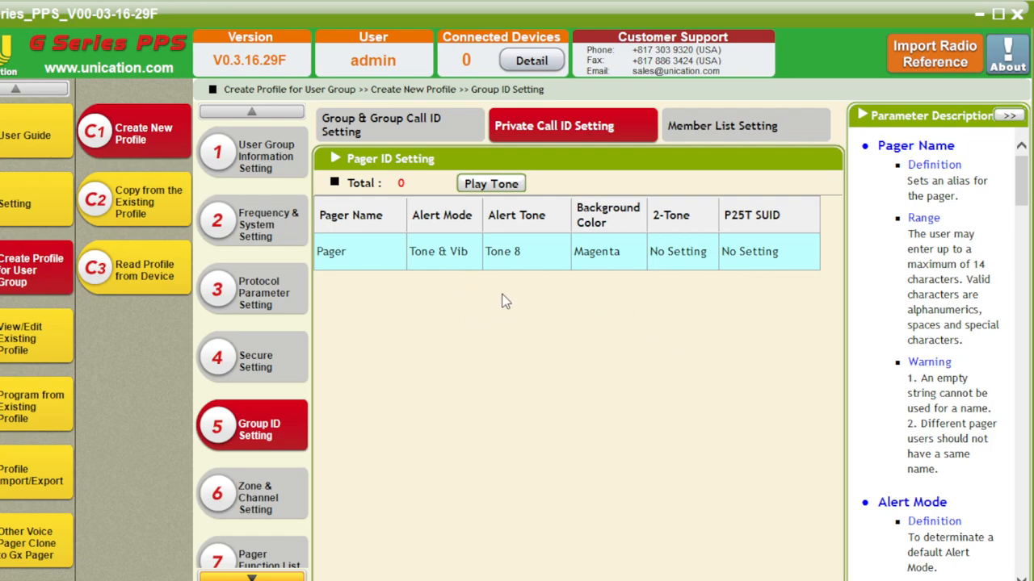
{"action": "mouse_move", "coordinate": [519, 373]}
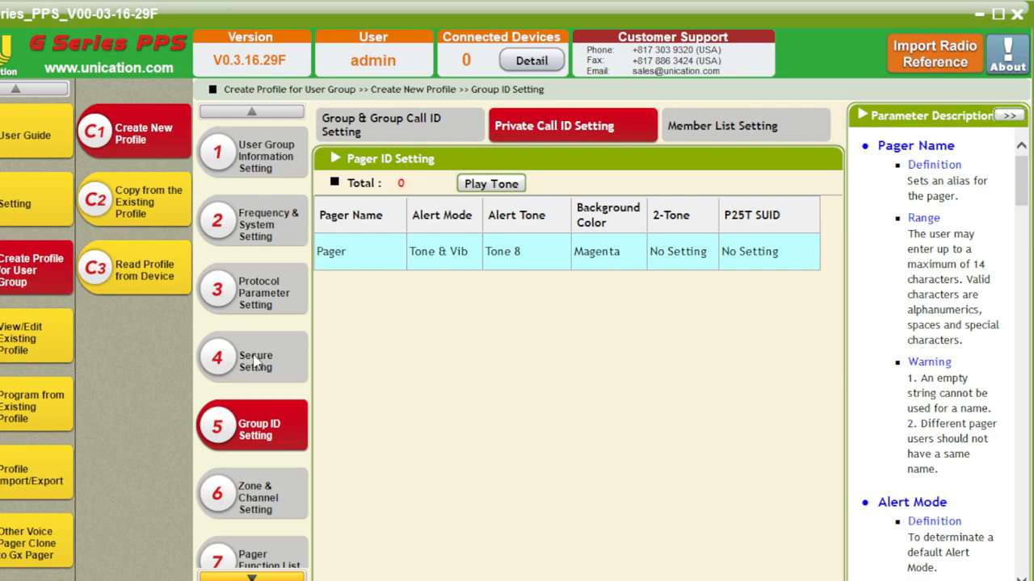
{"action": "mouse_move", "coordinate": [255, 357]}
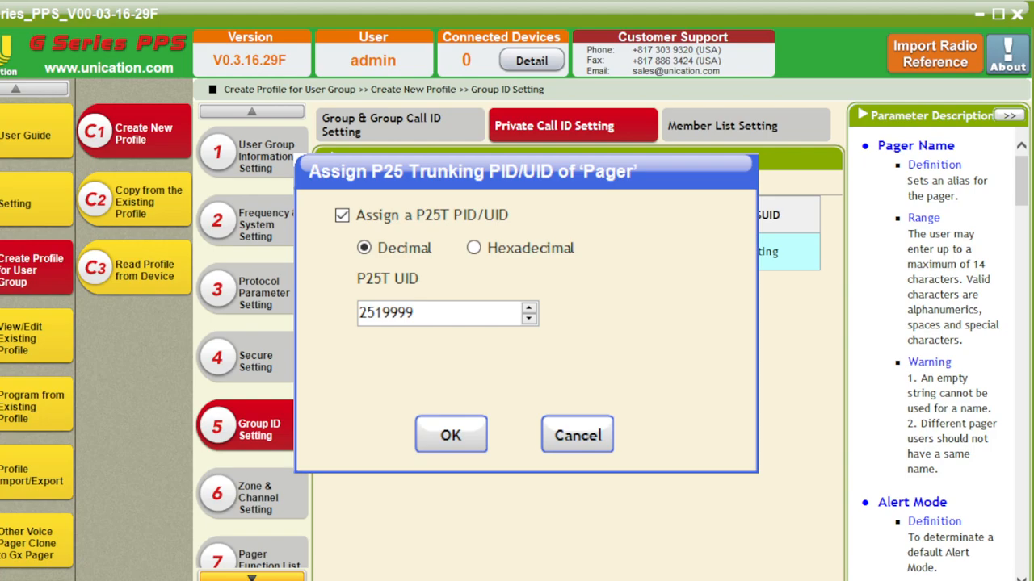
{"action": "left_click", "coordinate": [451, 435]}
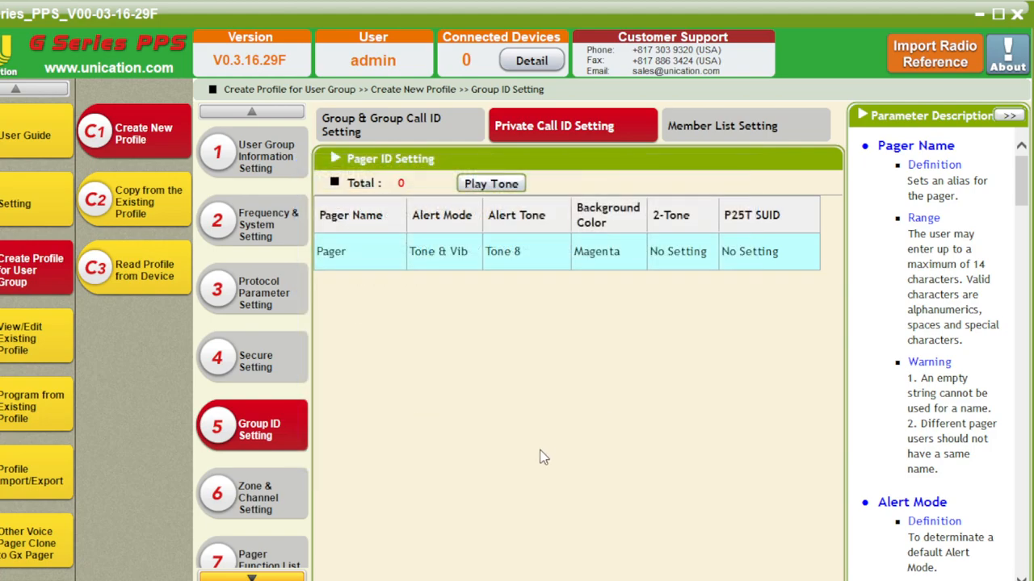
{"action": "left_click", "coordinate": [721, 125]}
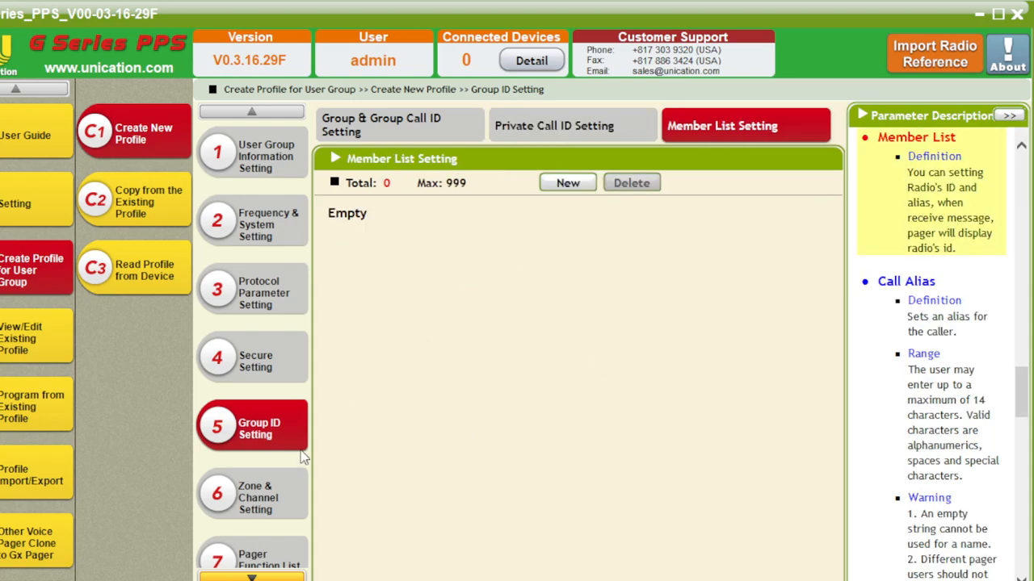
{"action": "mouse_move", "coordinate": [475, 439]}
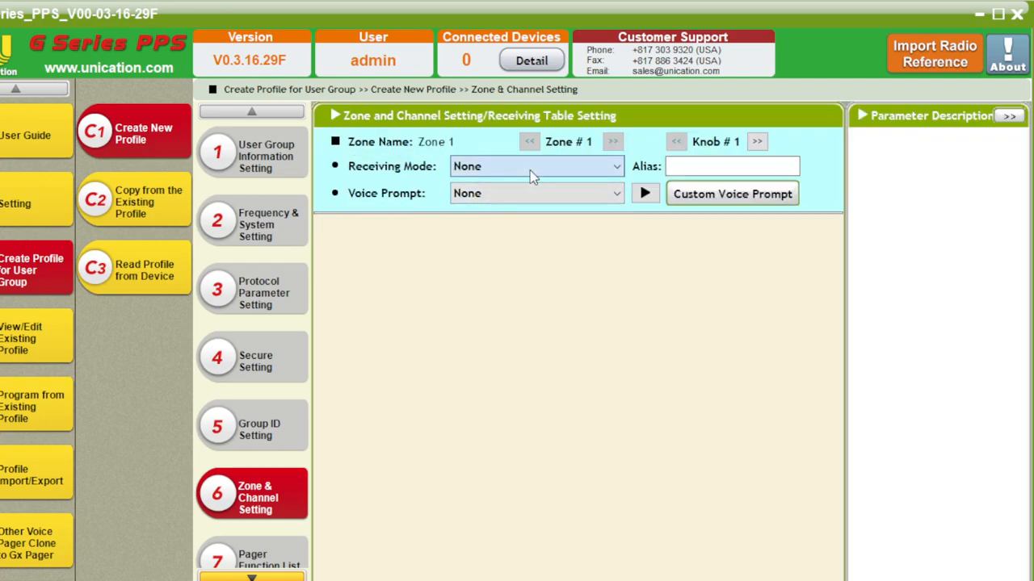
{"action": "mouse_move", "coordinate": [577, 319]}
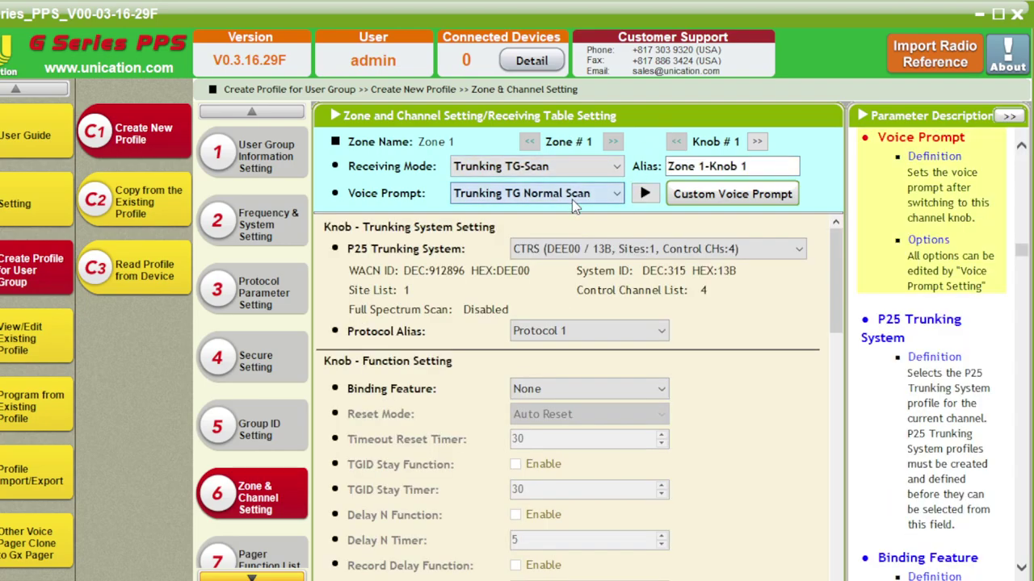
{"action": "mouse_move", "coordinate": [711, 216]}
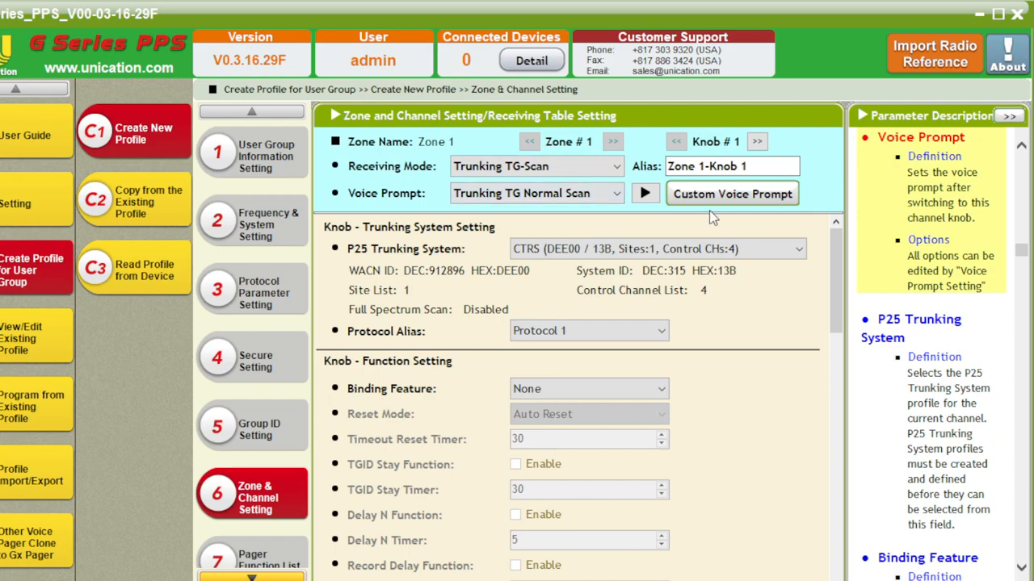
Step: Enter the Knob 1 alias CTRS-xOPS and scroll down the knob settings
{"action": "left_click", "coordinate": [731, 166]}
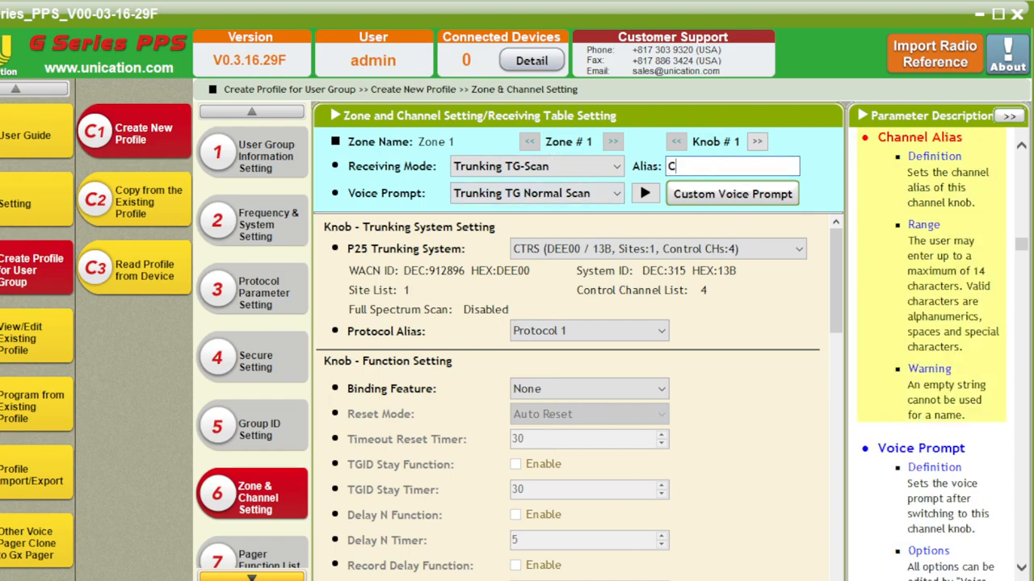
{"action": "type", "text": "TRS-xOPS"}
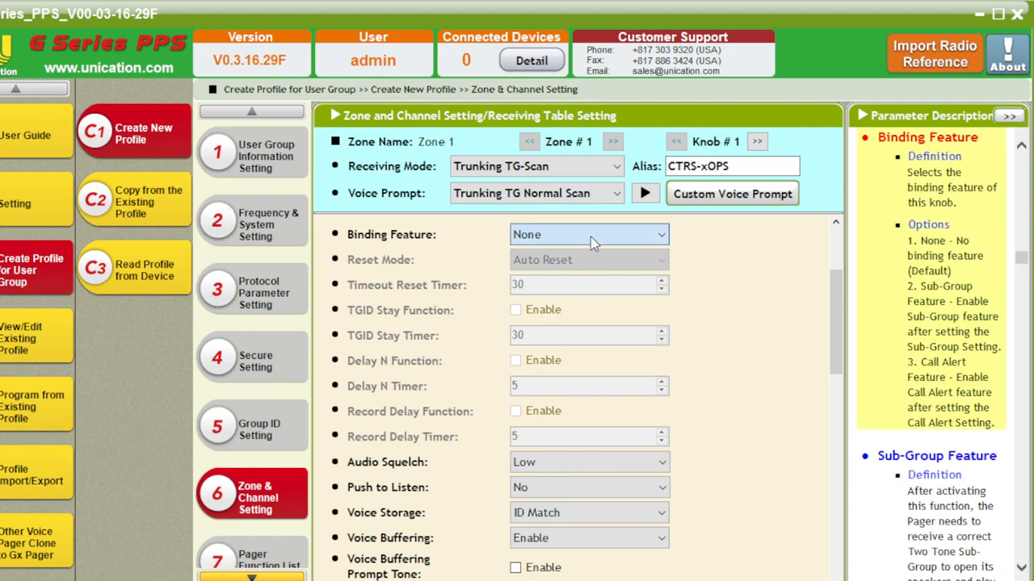
{"action": "scroll", "scroll_direction": "down", "scroll_amount": 3}
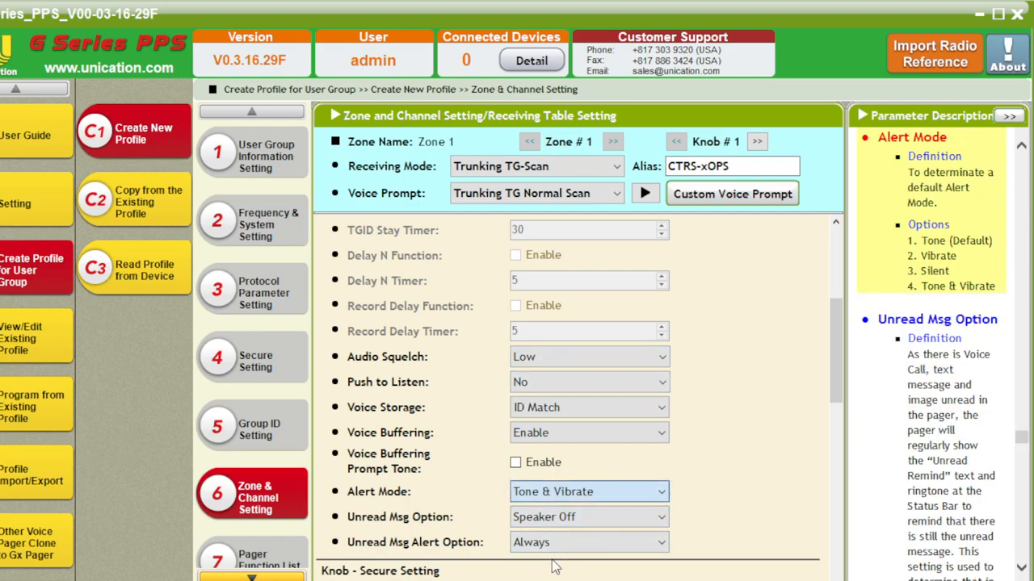
{"action": "scroll", "scroll_direction": "down", "scroll_amount": 3}
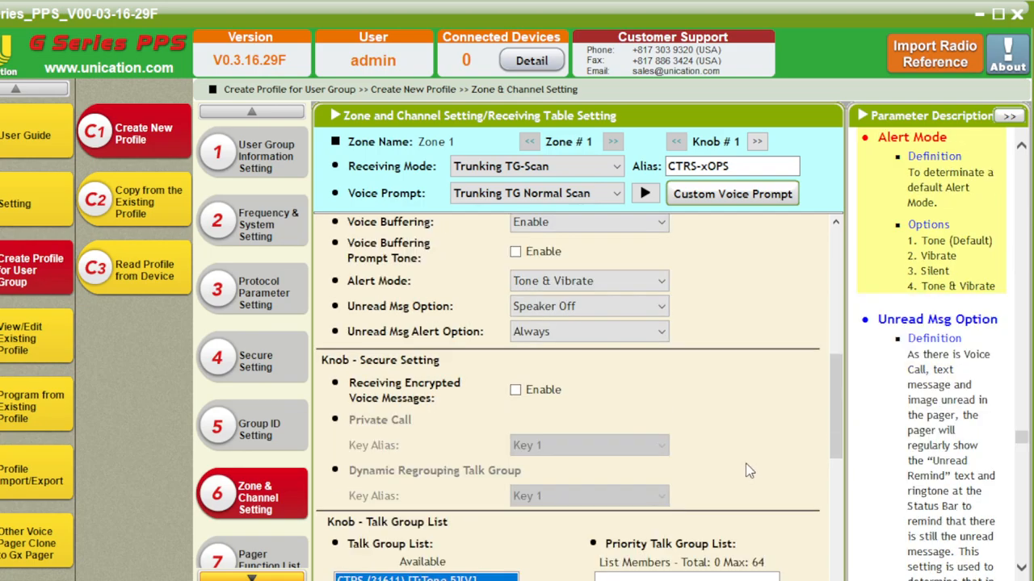
{"action": "scroll", "scroll_direction": "down", "scroll_amount": 3}
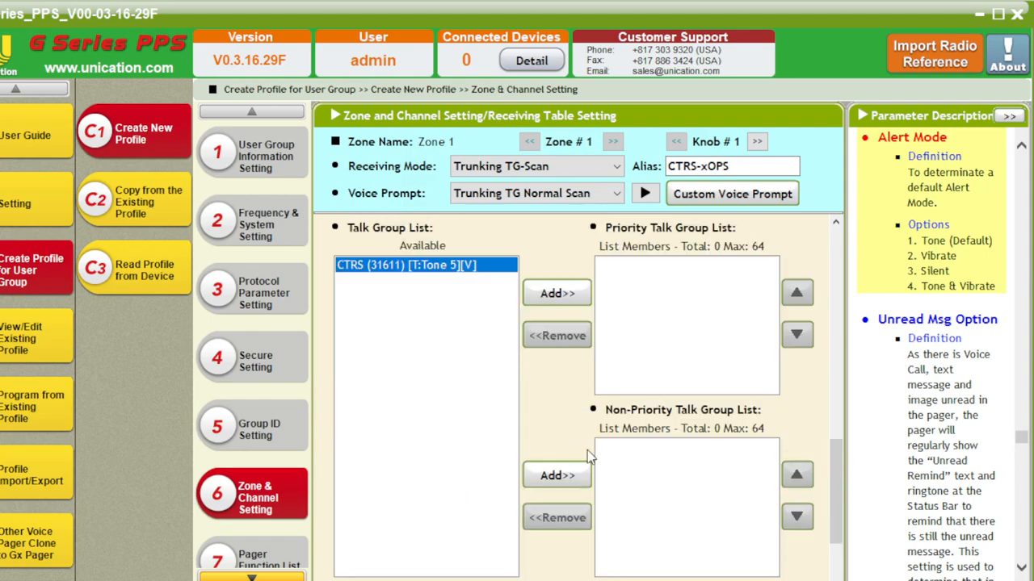
Step: Add CTRS to Knob 1's non-priority talk group list
{"action": "left_click", "coordinate": [556, 292]}
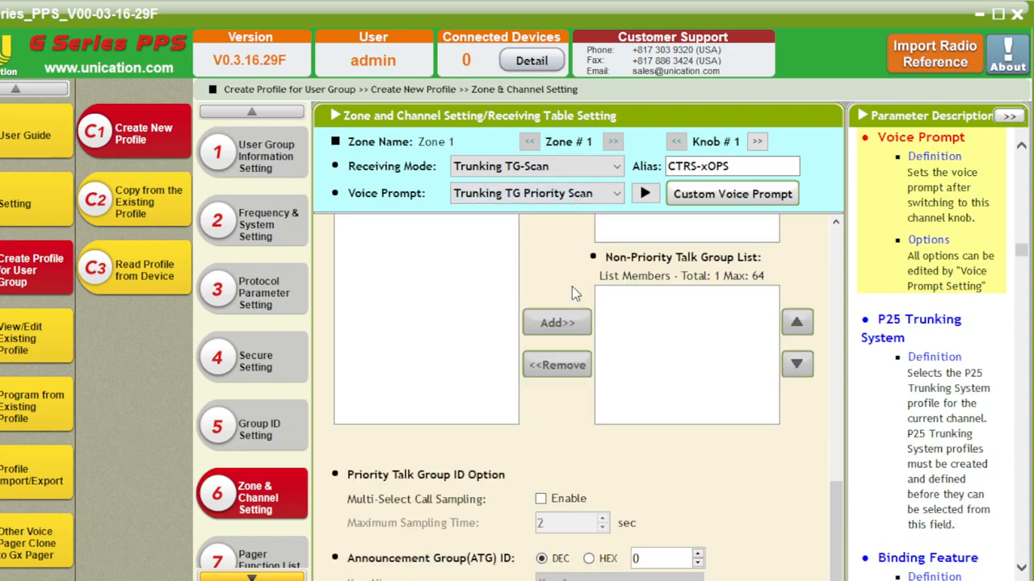
{"action": "mouse_move", "coordinate": [705, 461]}
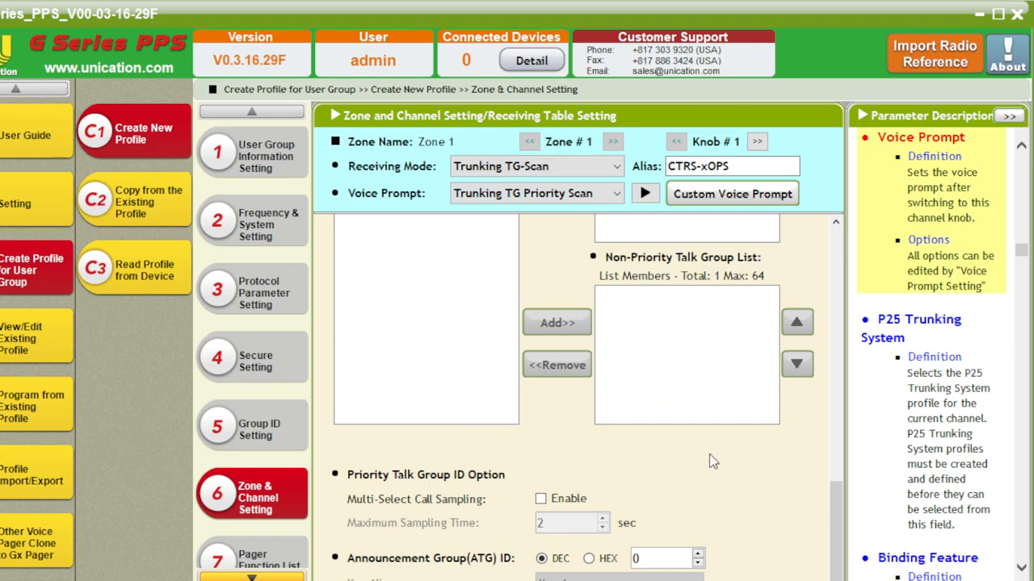
{"action": "mouse_move", "coordinate": [655, 458]}
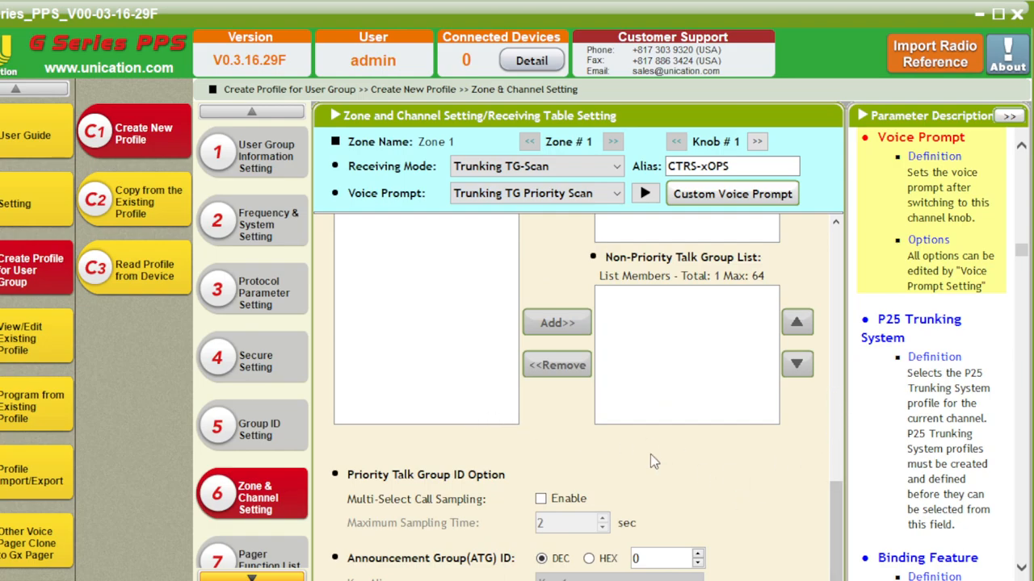
{"action": "mouse_move", "coordinate": [674, 443]}
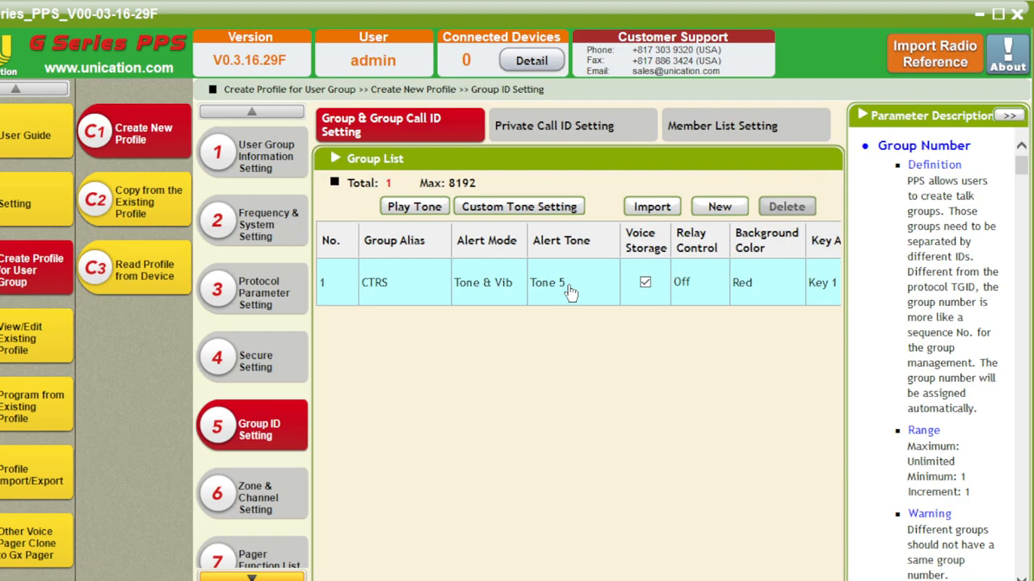
{"action": "mouse_move", "coordinate": [273, 463]}
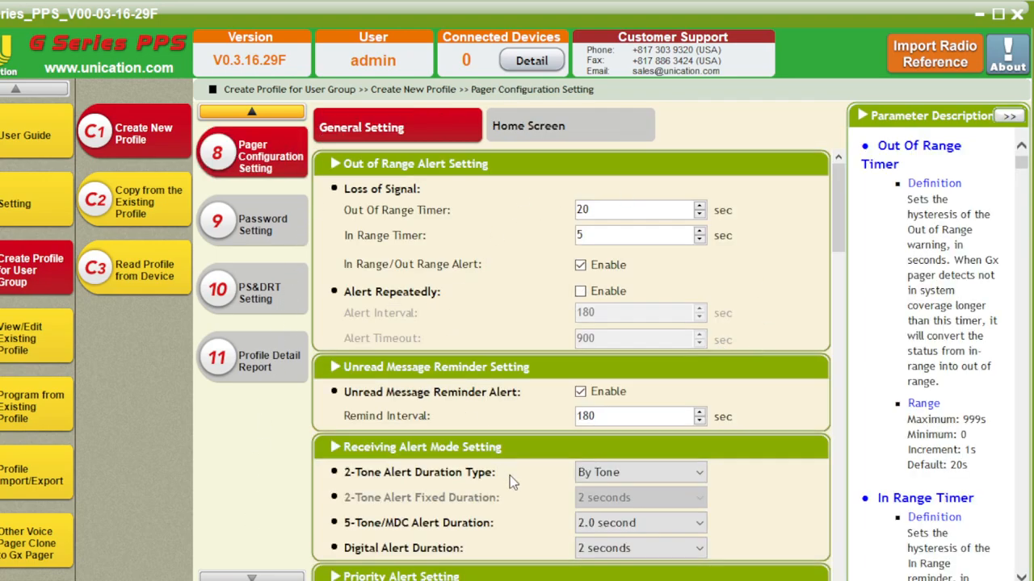
Step: Enable Alert Repeatedly, scroll through the remaining settings, and show the Profile Detail Report
{"action": "left_click", "coordinate": [581, 291]}
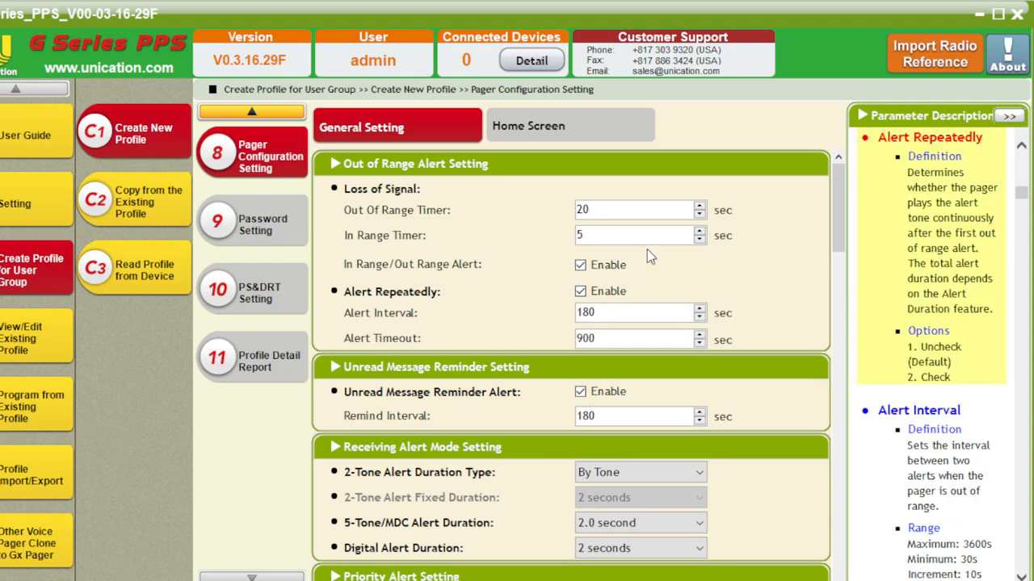
{"action": "mouse_move", "coordinate": [480, 294]}
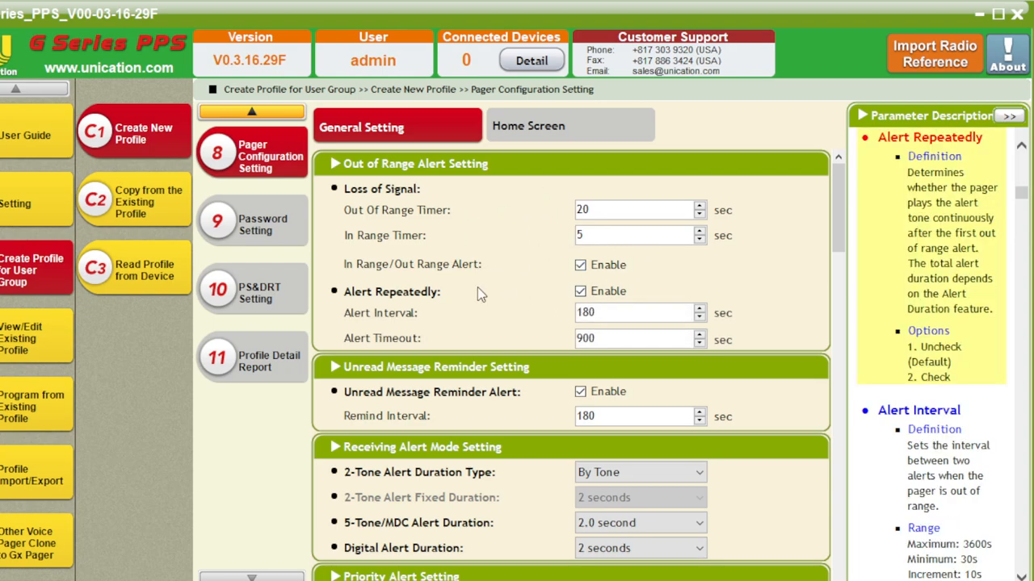
{"action": "scroll", "scroll_direction": "down", "scroll_amount": 3}
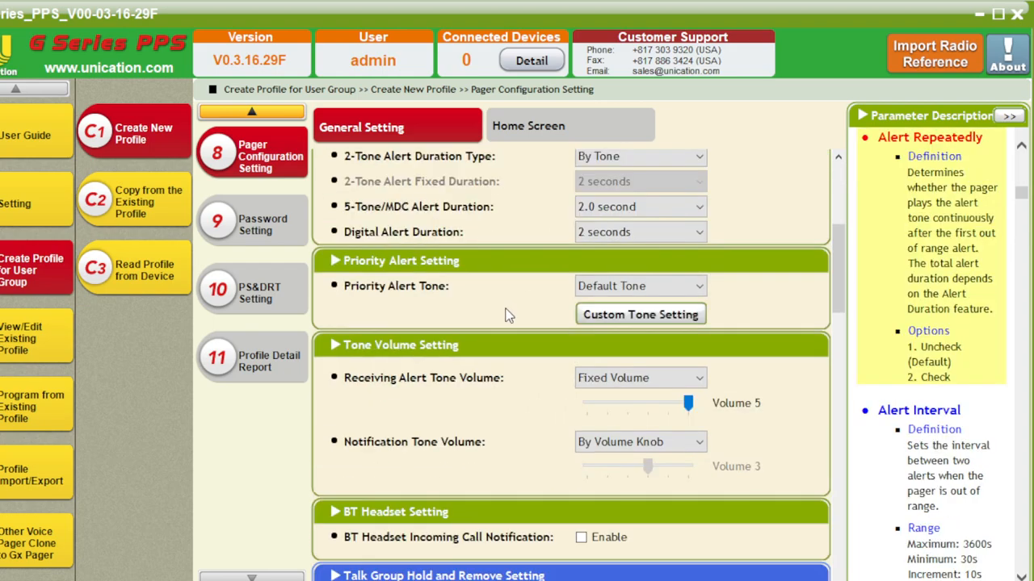
{"action": "scroll", "scroll_direction": "down", "scroll_amount": 3}
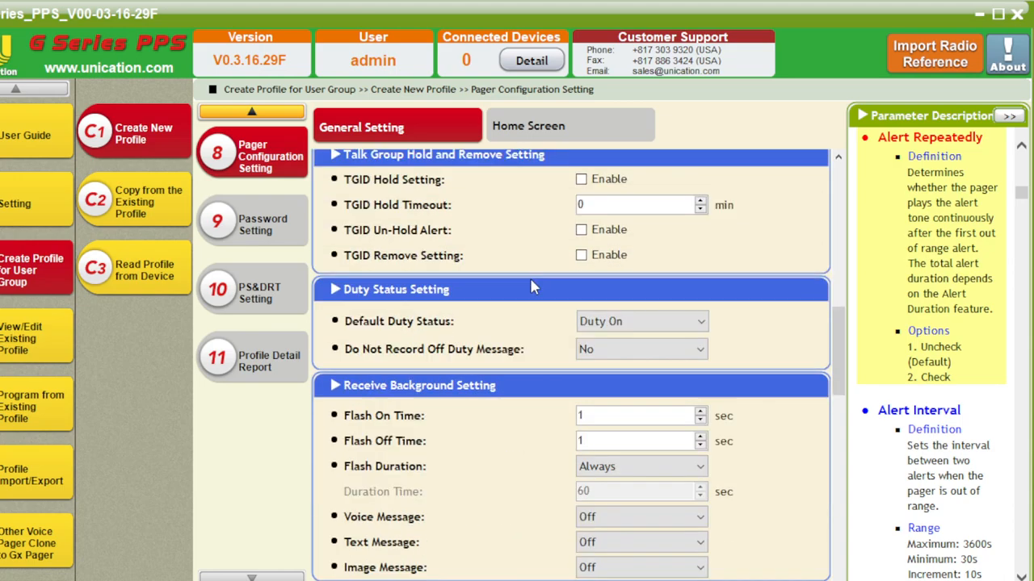
{"action": "scroll", "scroll_direction": "down", "scroll_amount": 3}
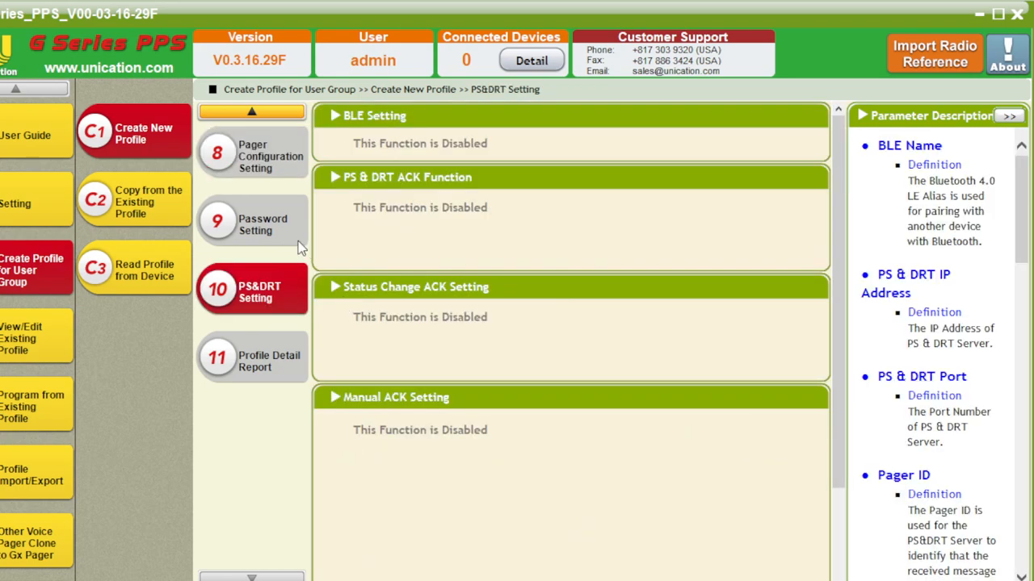
{"action": "mouse_move", "coordinate": [262, 371]}
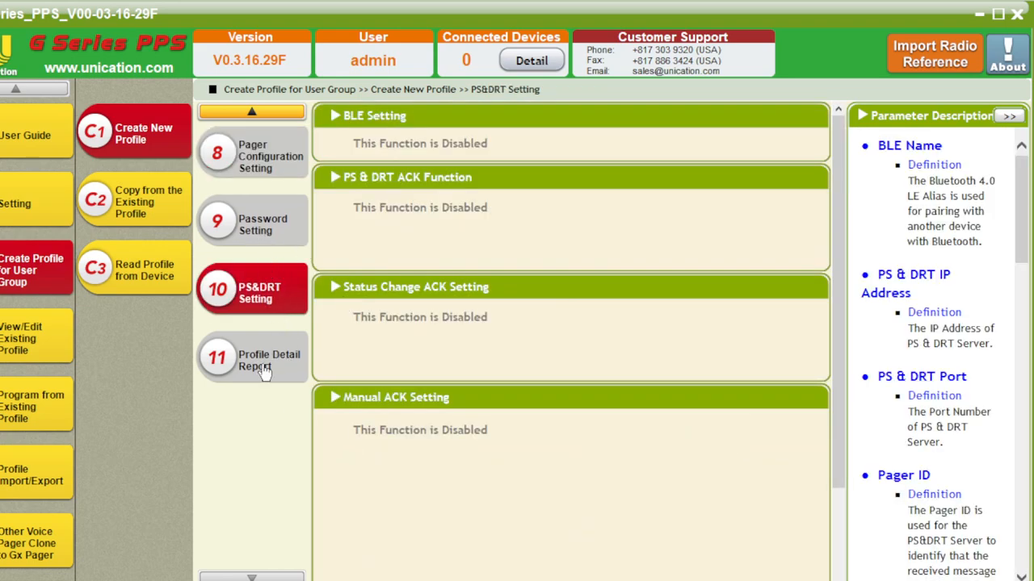
{"action": "left_click", "coordinate": [258, 361]}
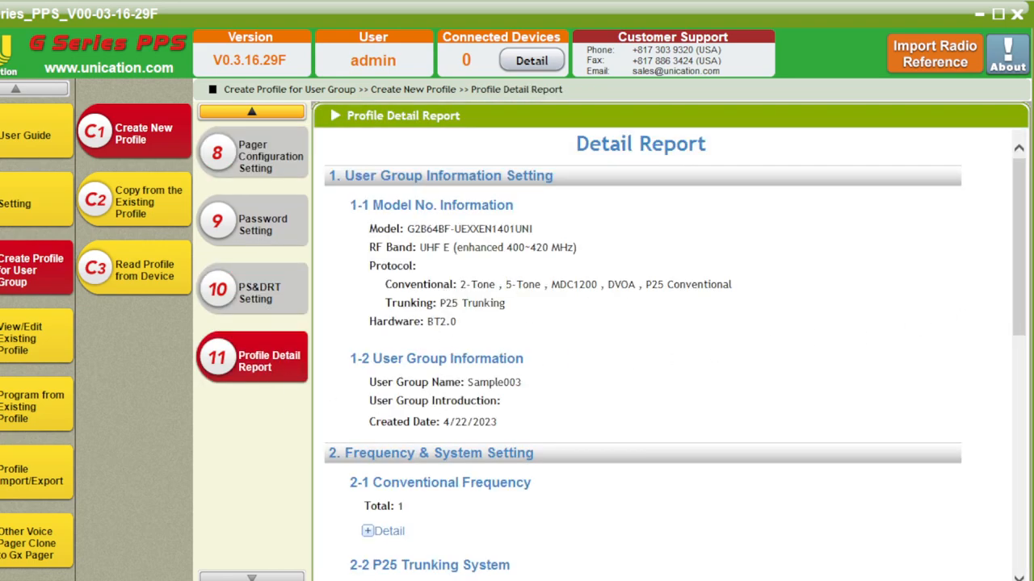